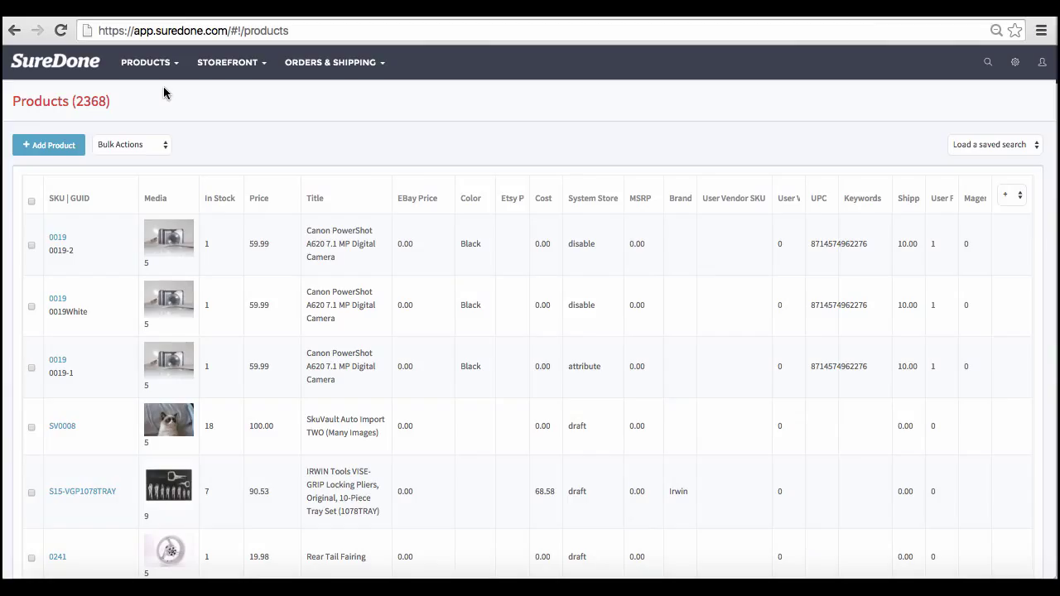
mouse_move(415, 88)
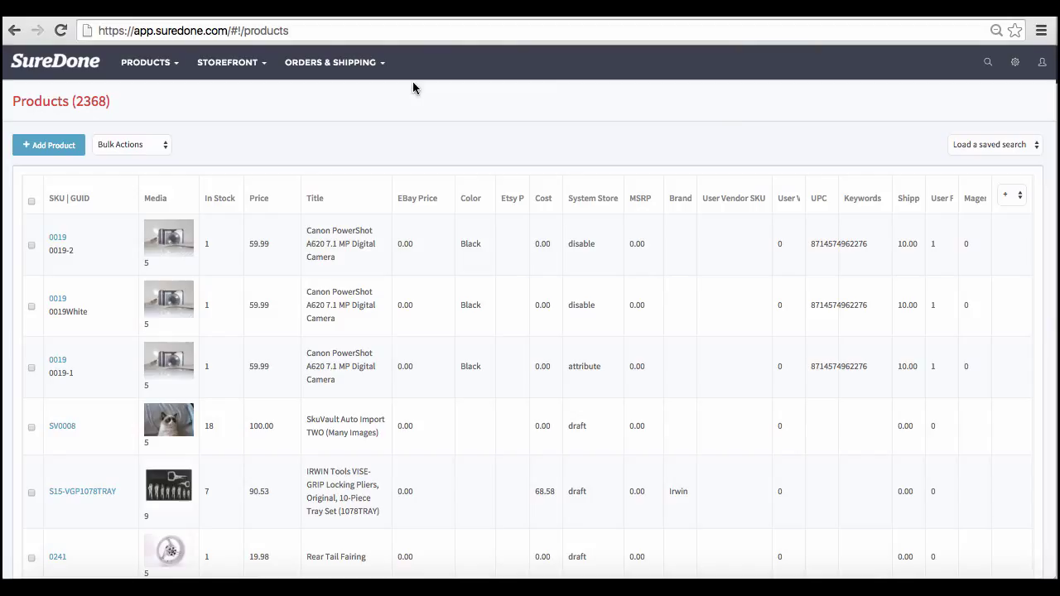
mouse_move(987, 63)
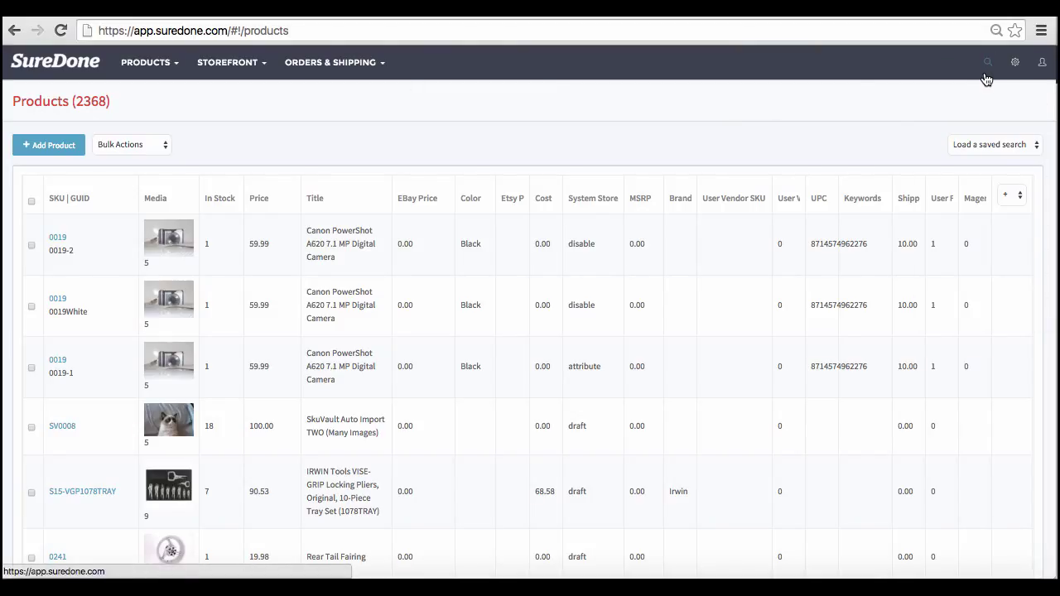
mouse_move(295, 115)
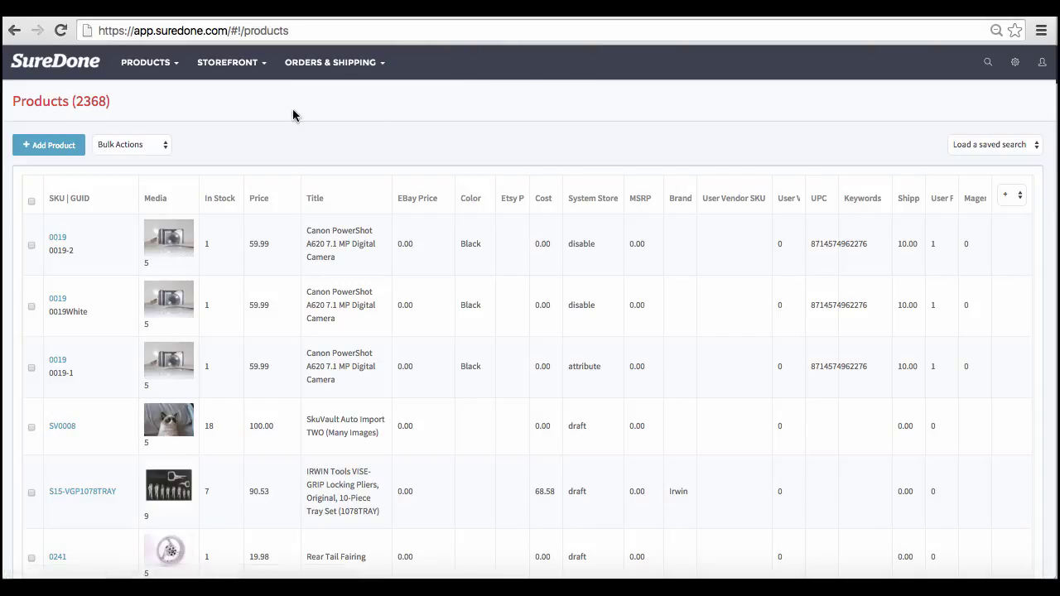
mouse_move(975, 90)
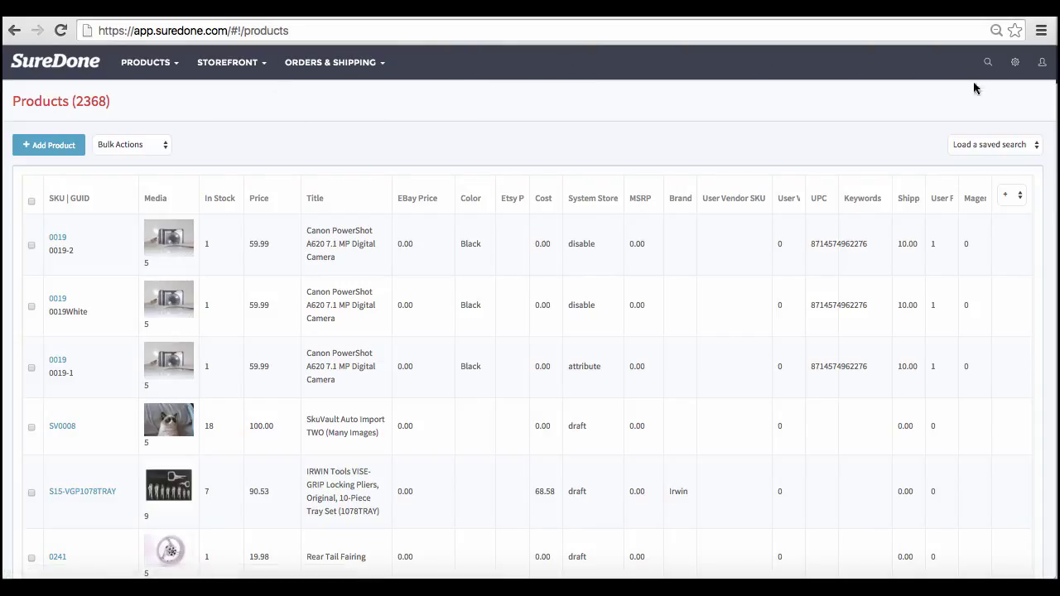
Step: Search the products for 'iphone', narrowing the list to 22 products
left_click(987, 63)
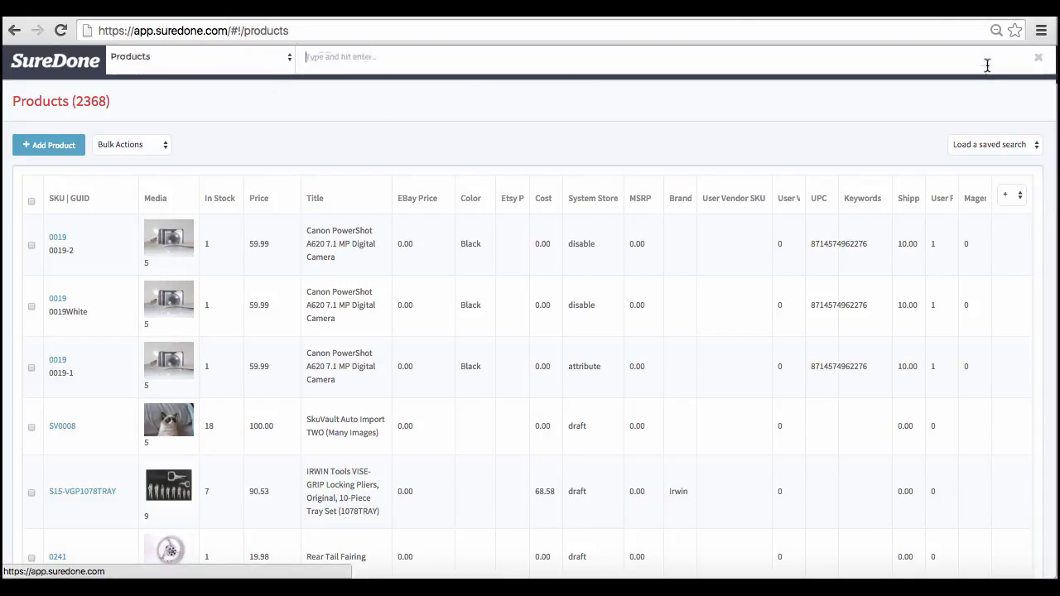
left_click(285, 58)
type("ipho")
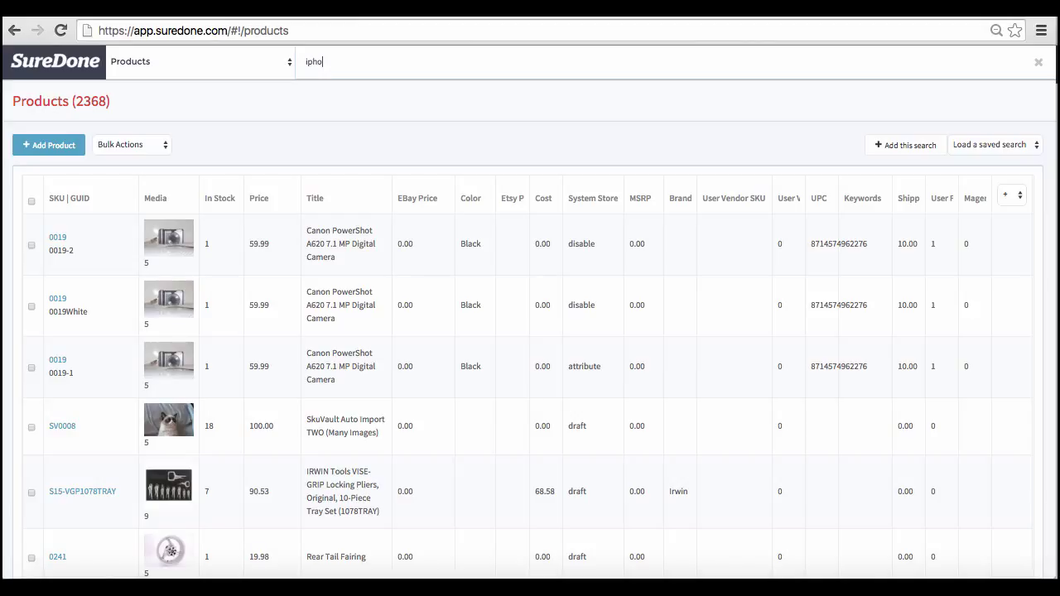
type("ne")
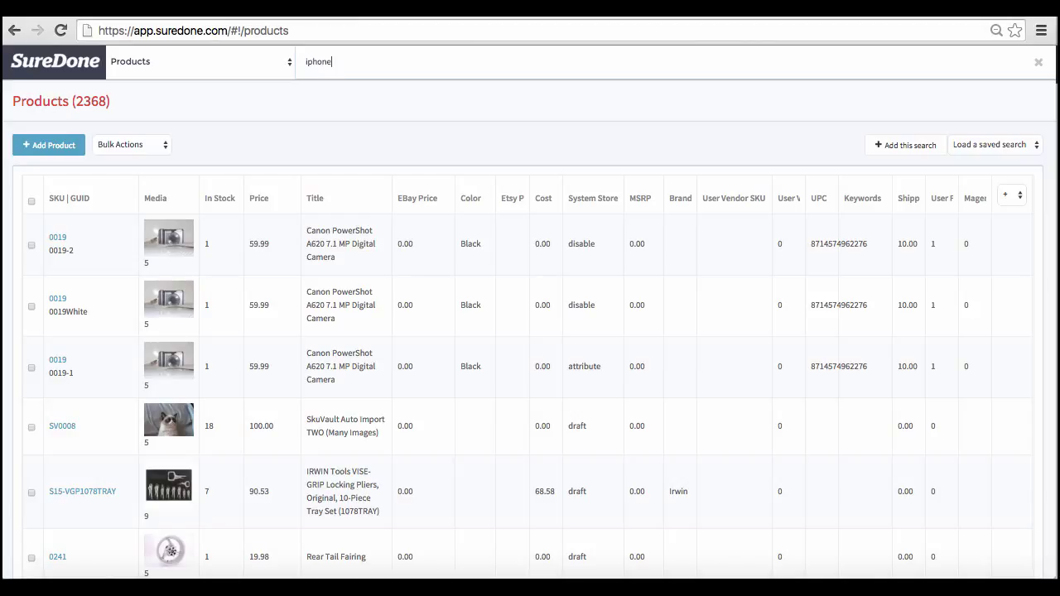
key("Return")
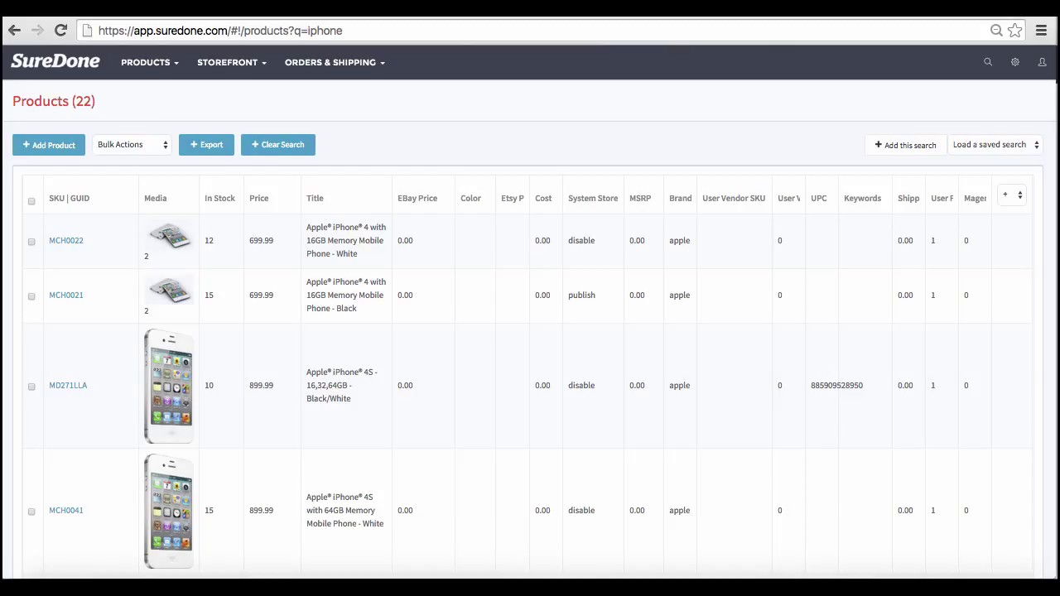
mouse_move(595, 56)
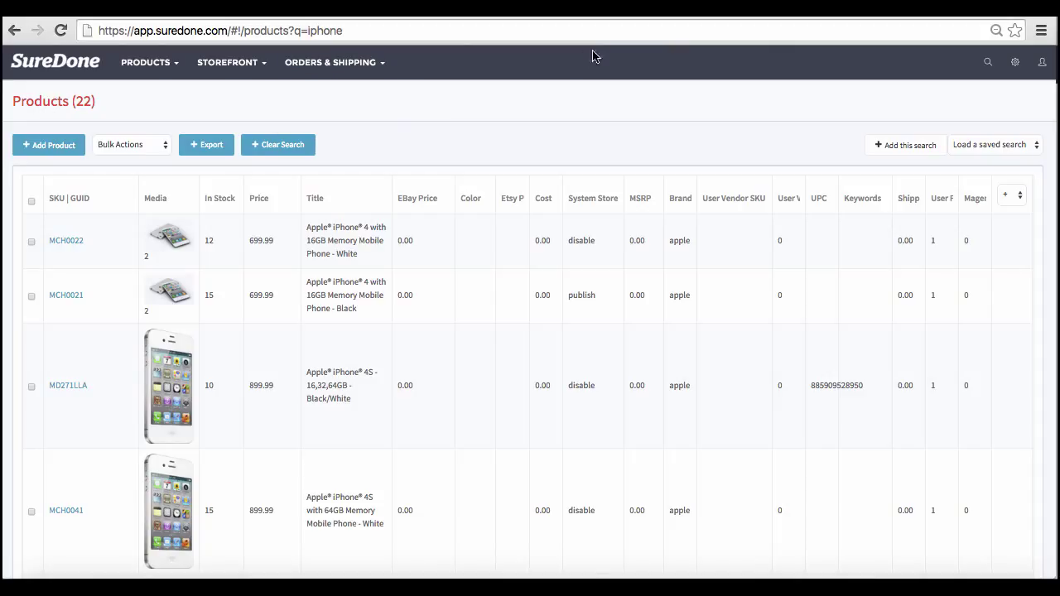
mouse_move(941, 81)
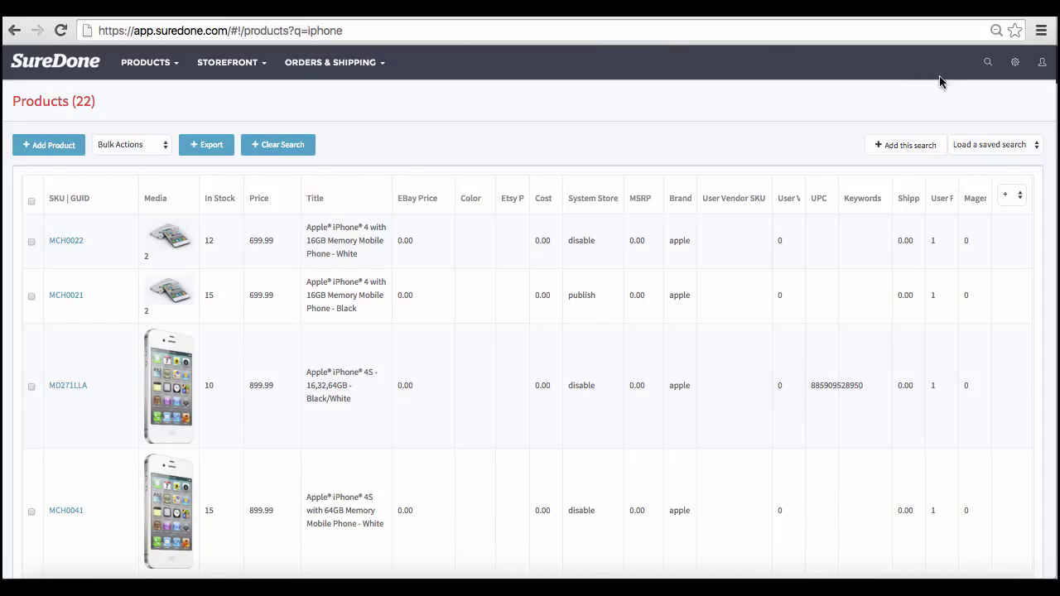
mouse_move(988, 63)
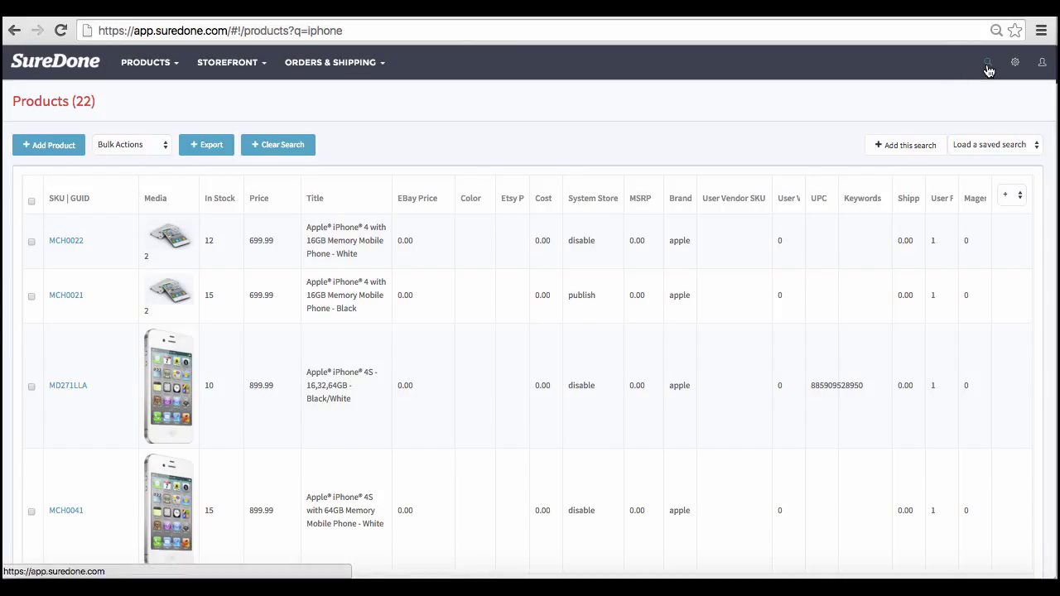
Step: Refine the search to 'title:iphone', still listing 22 products
left_click(988, 63)
type("tit")
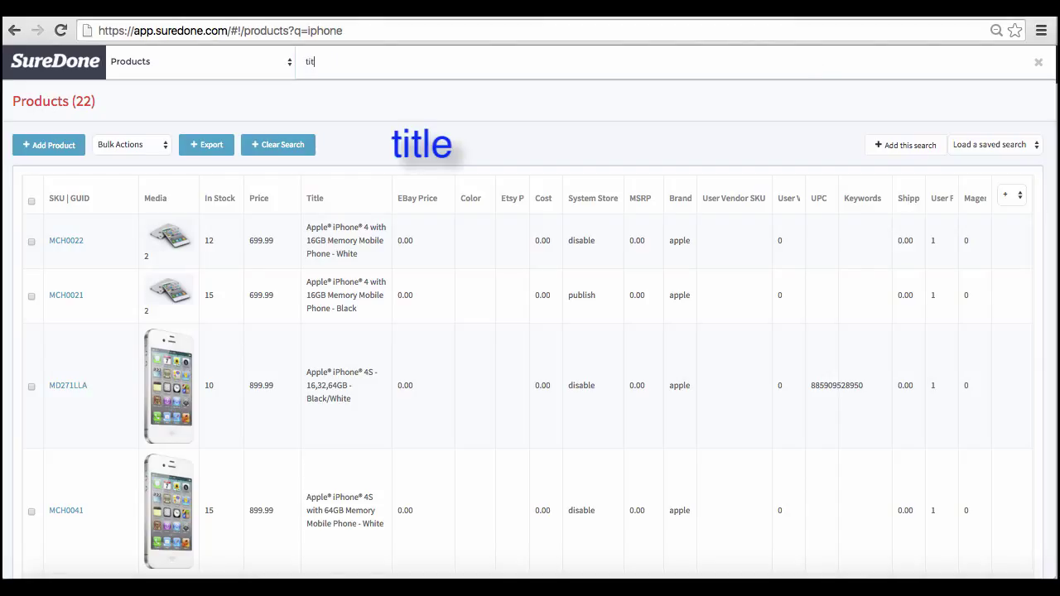
type(":")
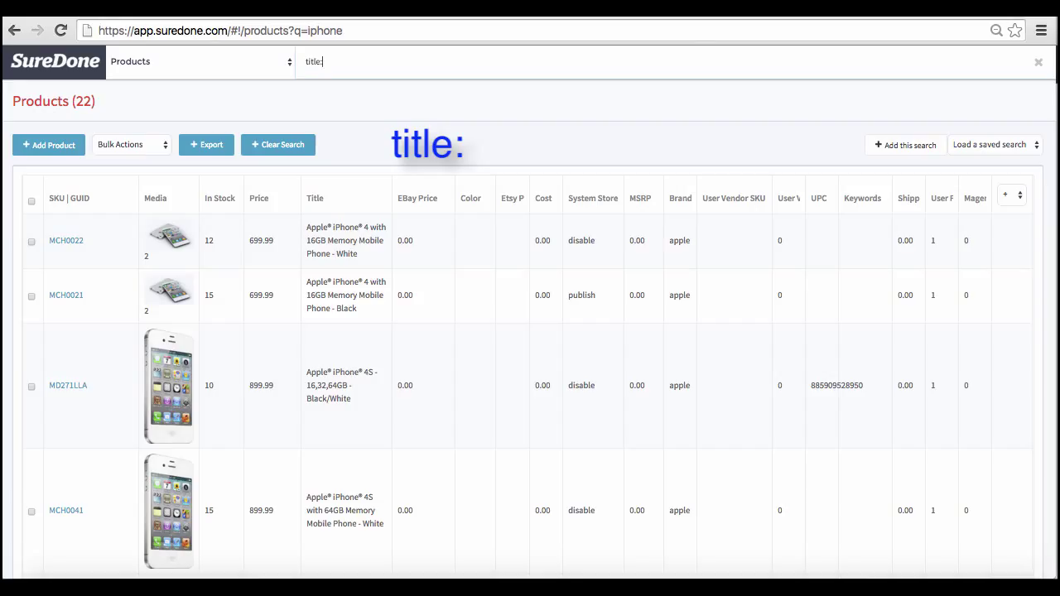
type("iph")
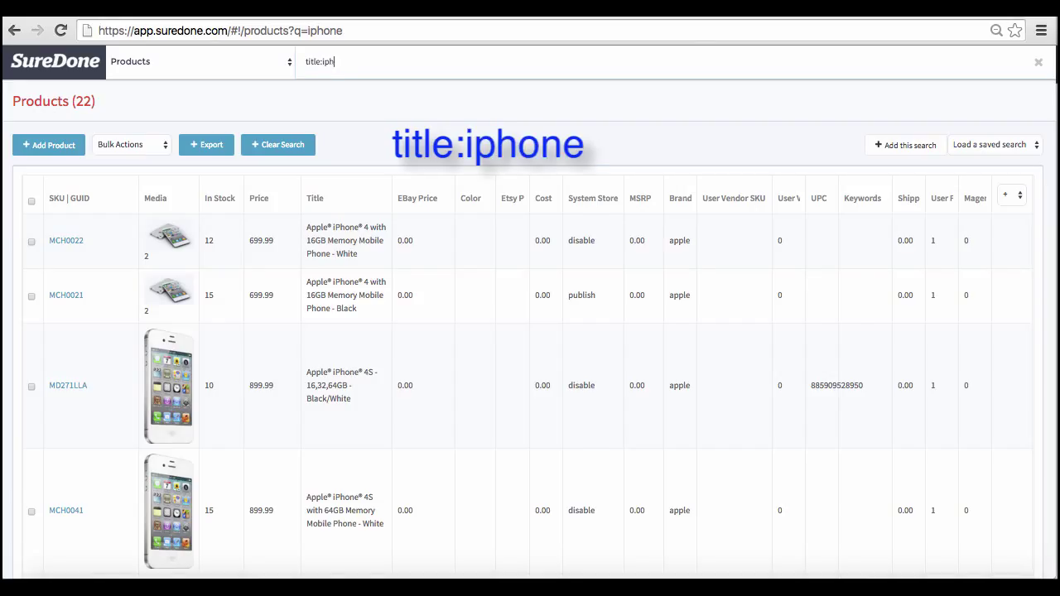
key("Return")
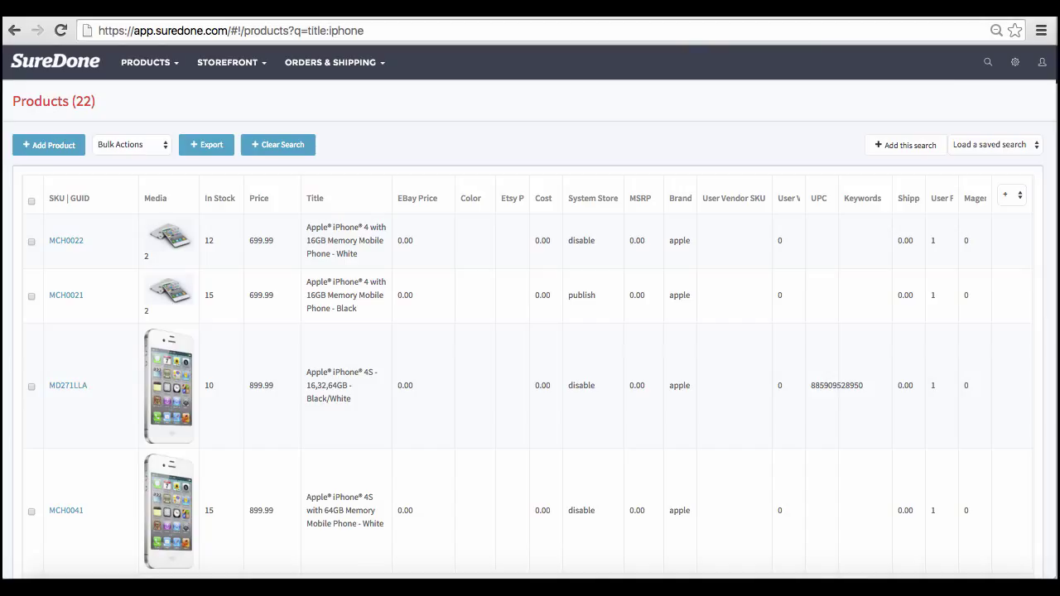
Step: Add 'price:699.99' to the title search, leaving 8 products
left_click(988, 61)
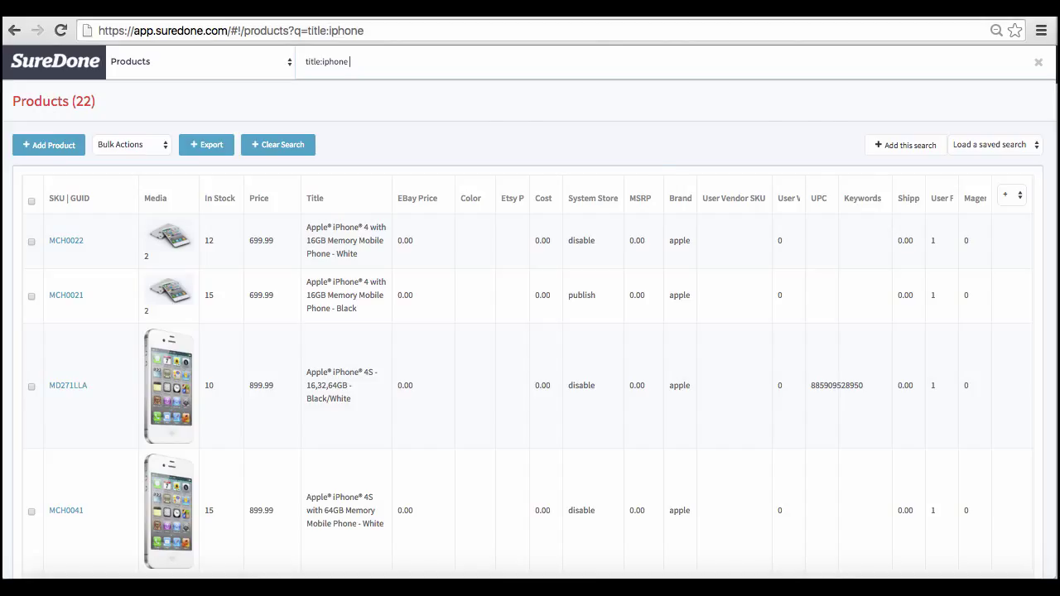
type("price:")
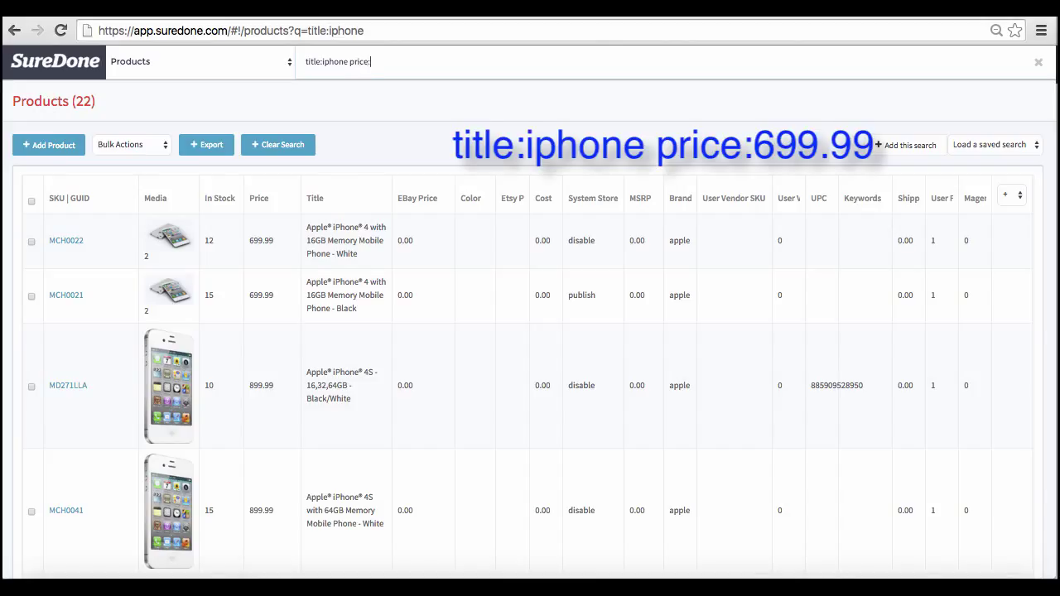
key("Return")
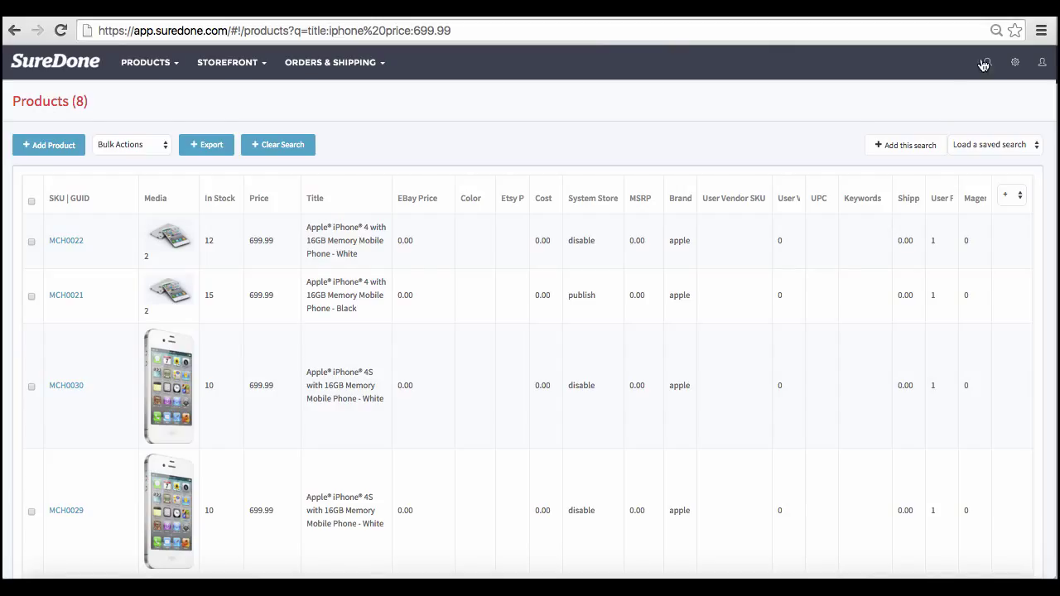
Step: Add 'stock:<=10' to the title and price search, leaving 4 products
left_click(985, 63)
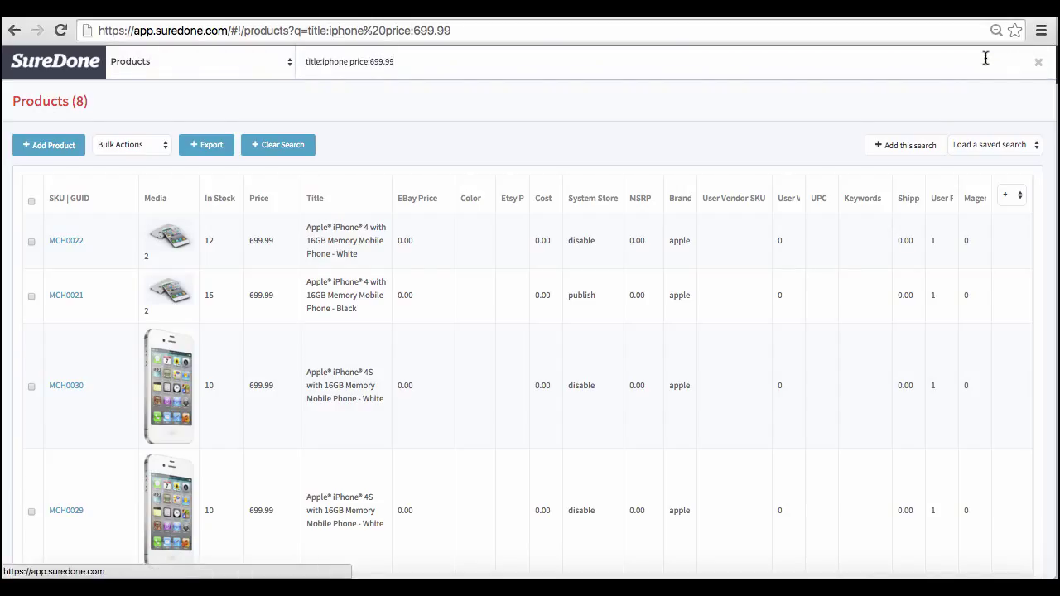
type("stock:<=")
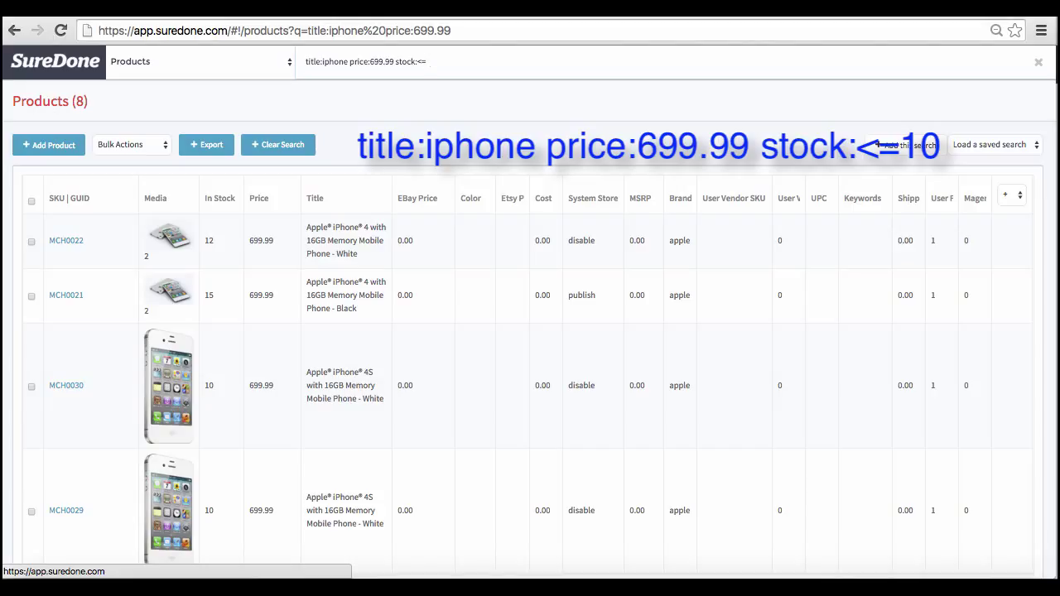
type("10")
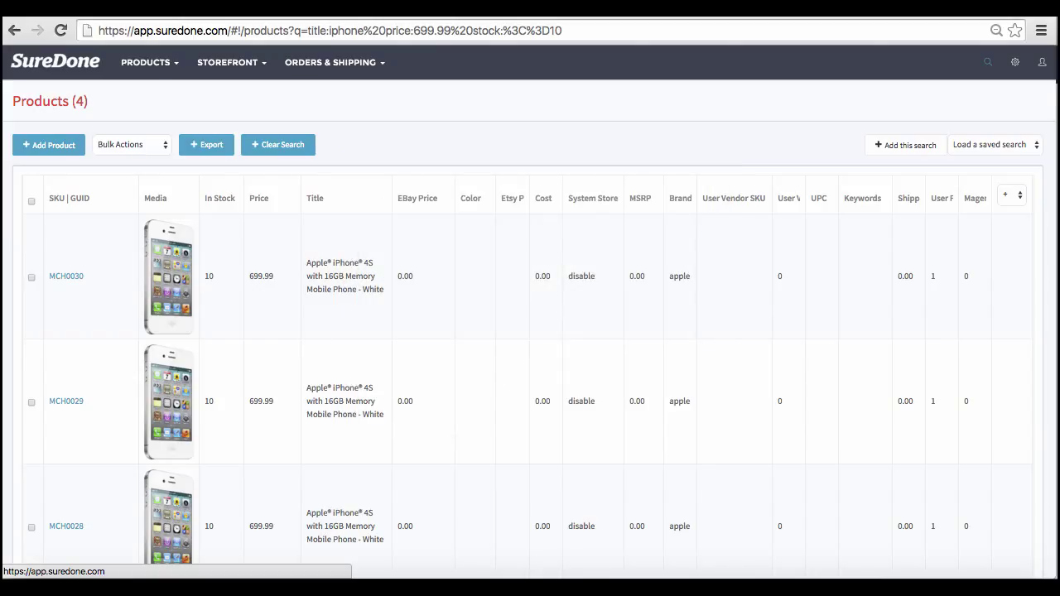
Step: Save the 4-product filtered search as 'Low iphone stock'
left_click(905, 146)
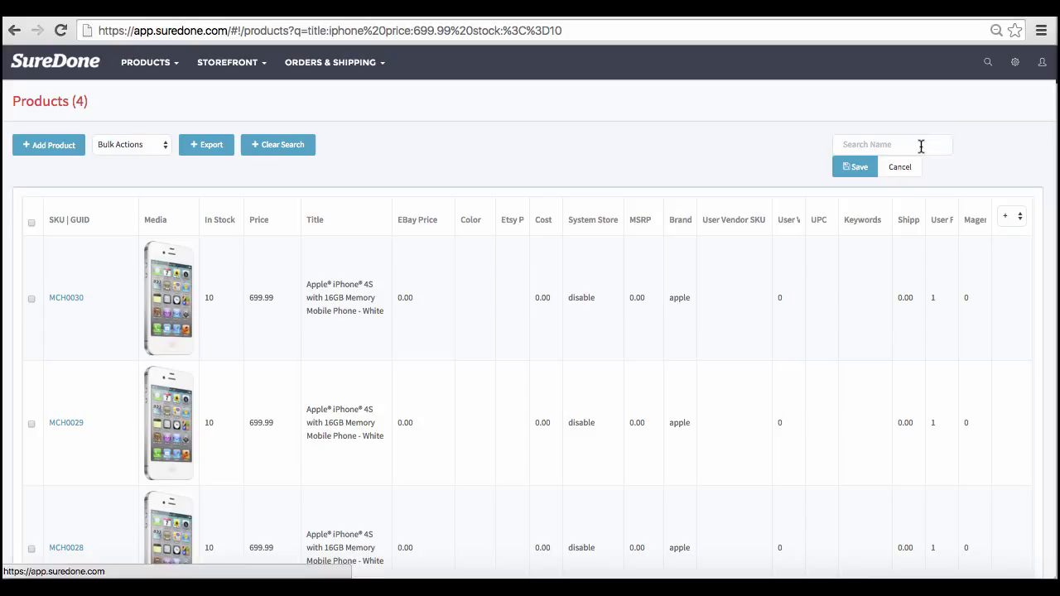
mouse_move(967, 134)
type("Low")
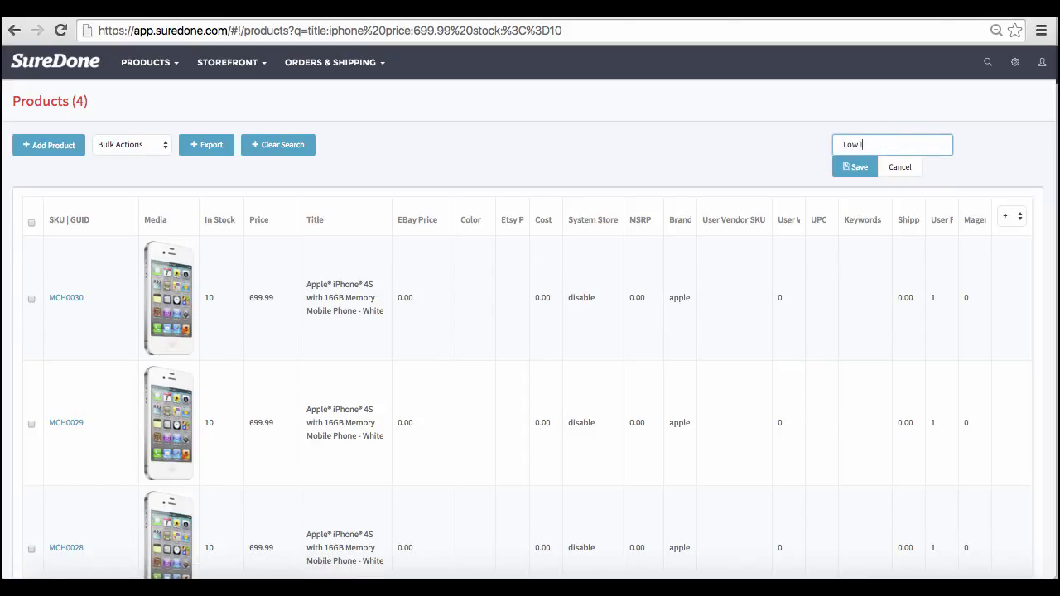
type("iphone stock")
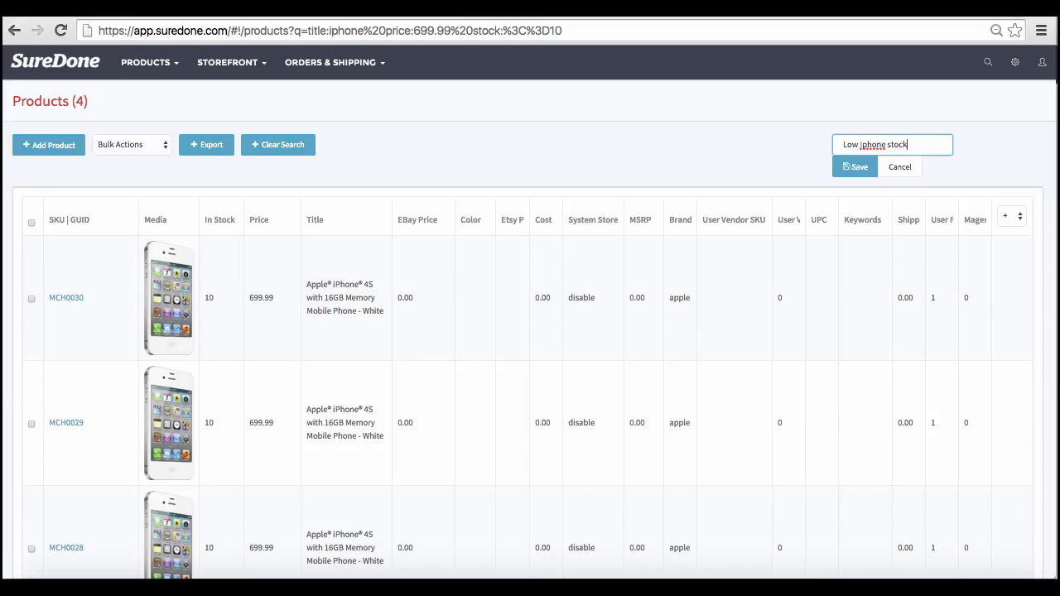
left_click(855, 166)
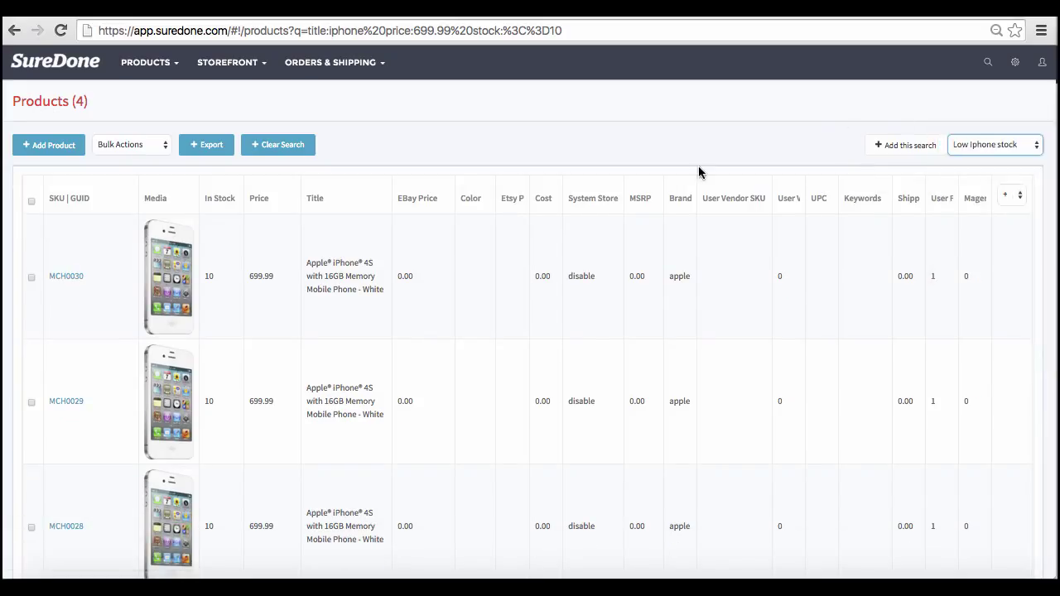
mouse_move(478, 122)
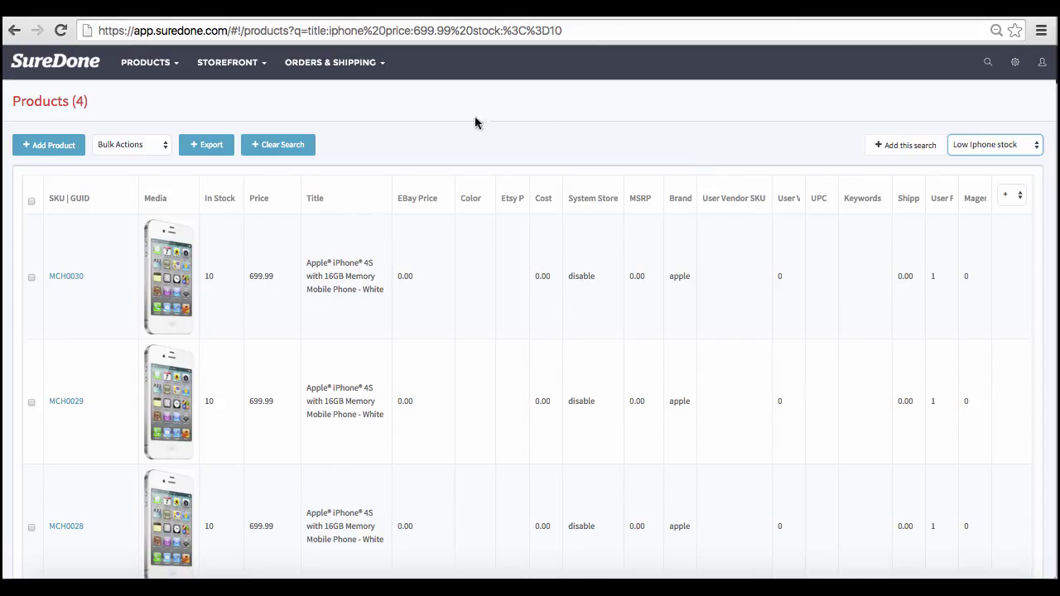
Step: Request an export of the 4 filtered products and go to the Bulk exports page via the Products menu
left_click(206, 144)
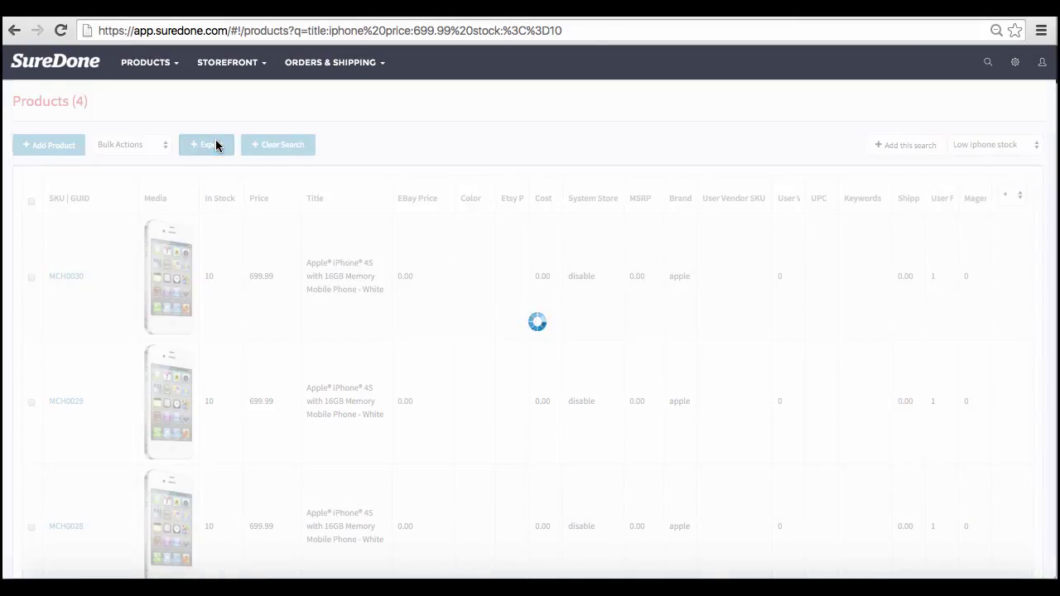
left_click(205, 144)
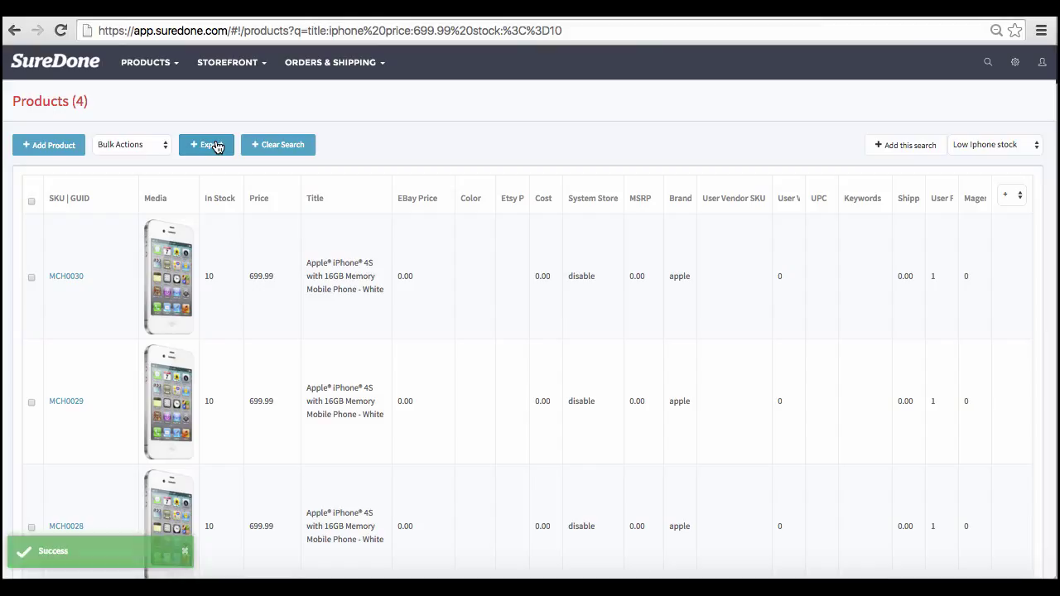
left_click(146, 63)
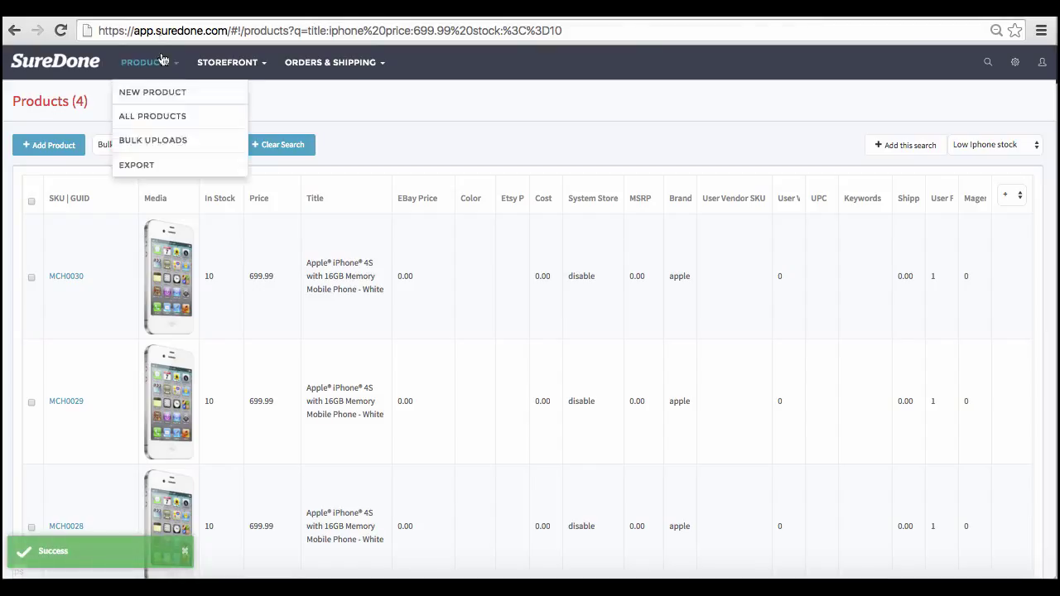
mouse_move(135, 166)
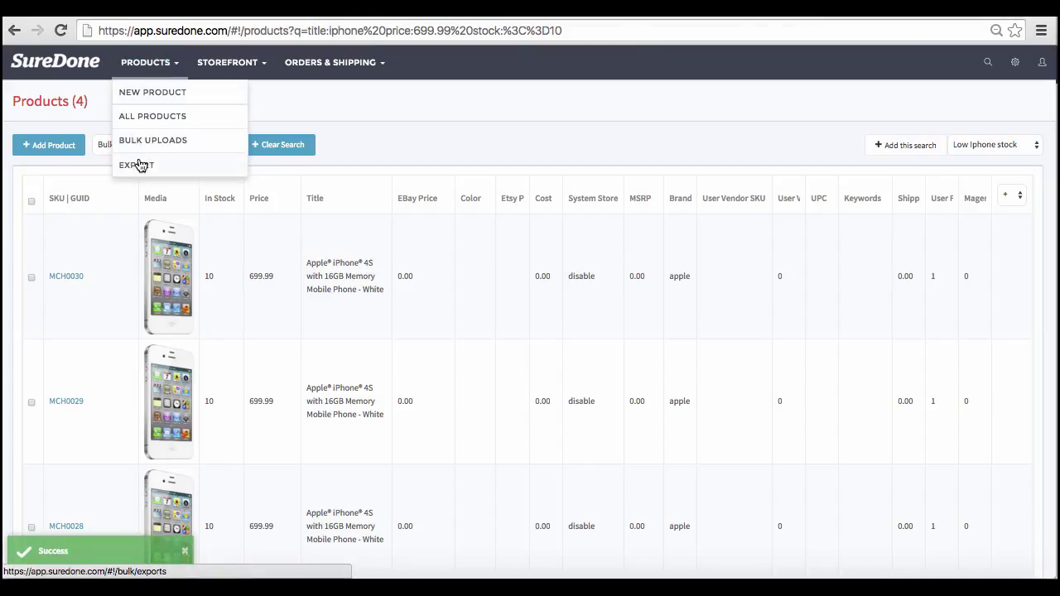
left_click(136, 166)
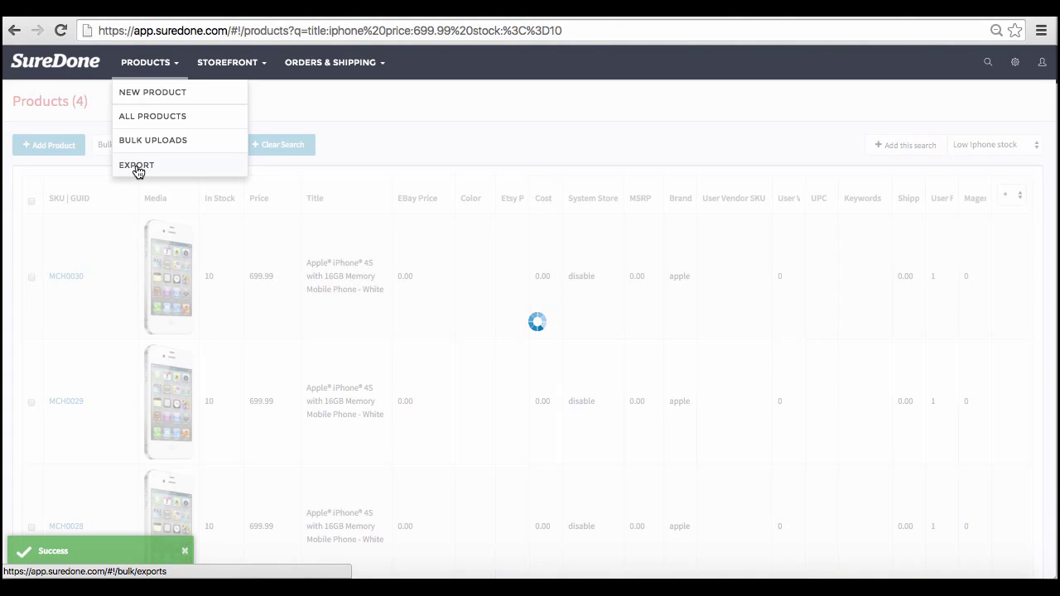
left_click(135, 166)
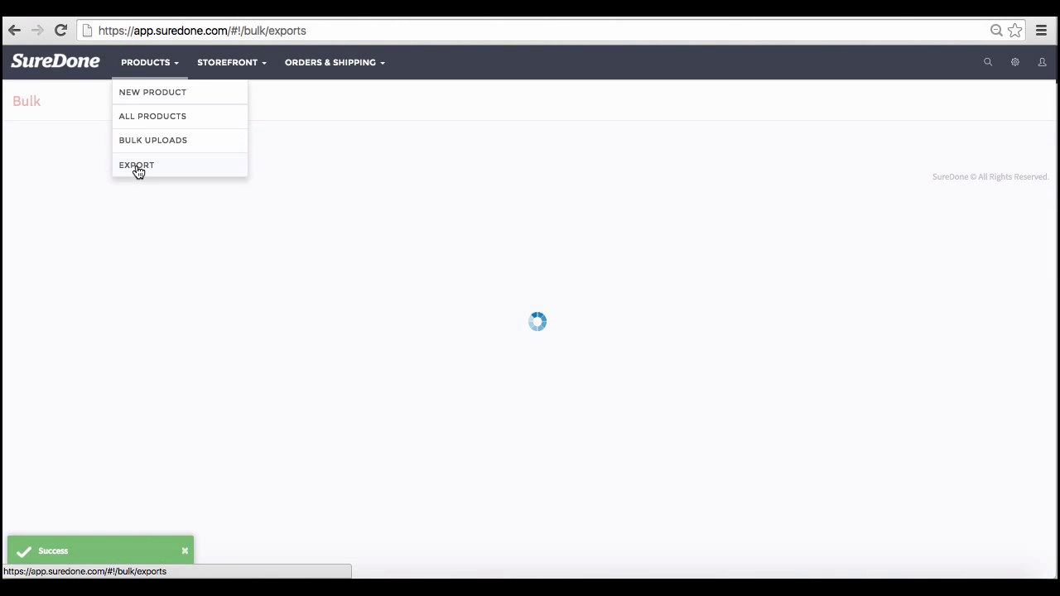
left_click(136, 165)
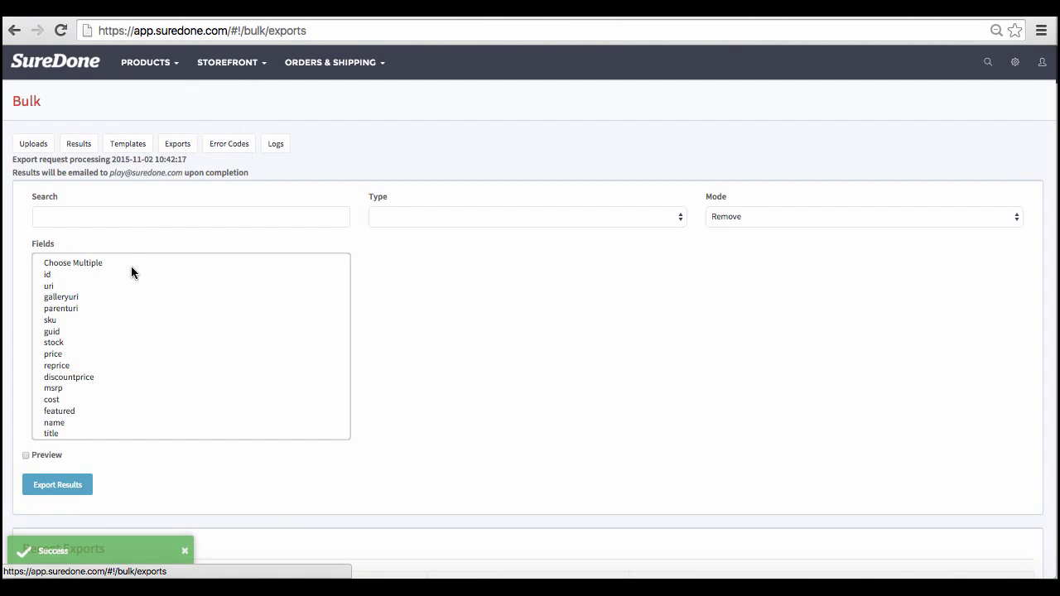
Step: Download the latest 4-item export from Recent Exports and open the CSV
scroll("down", 3)
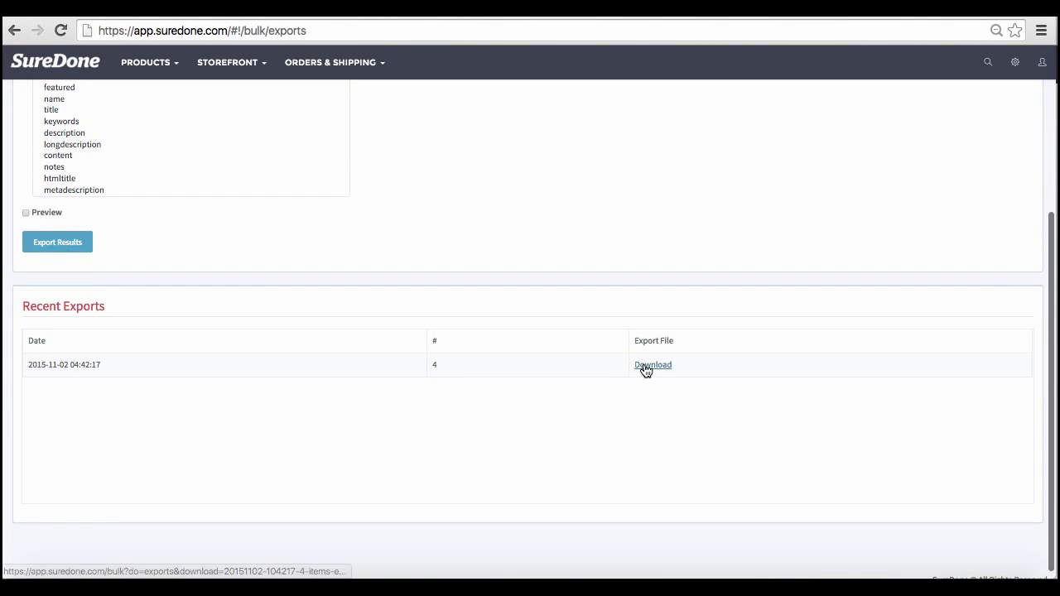
left_click(653, 365)
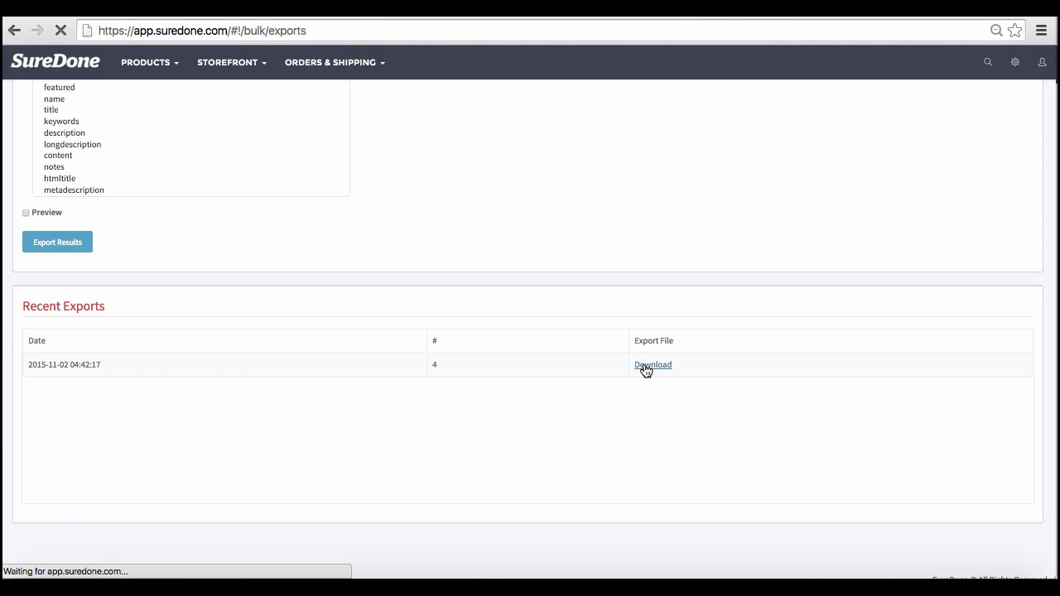
left_click(652, 365)
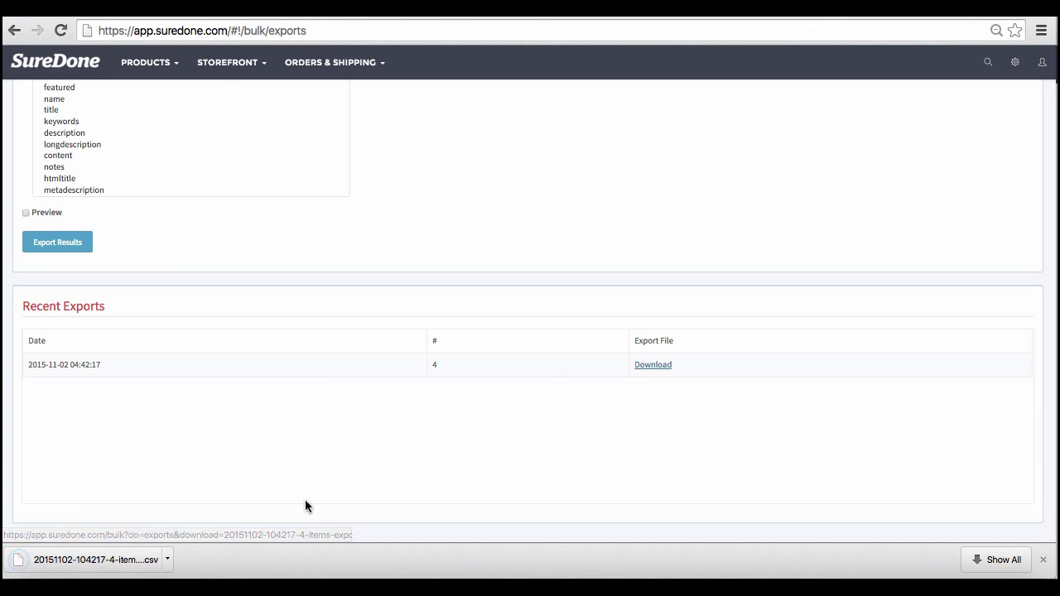
left_click(91, 560)
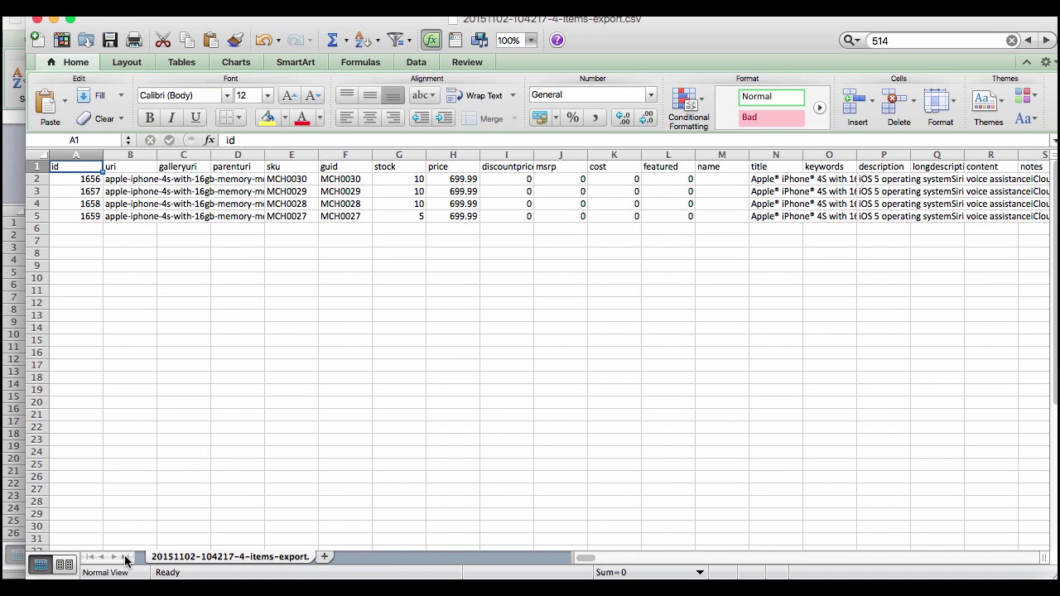
mouse_move(543, 199)
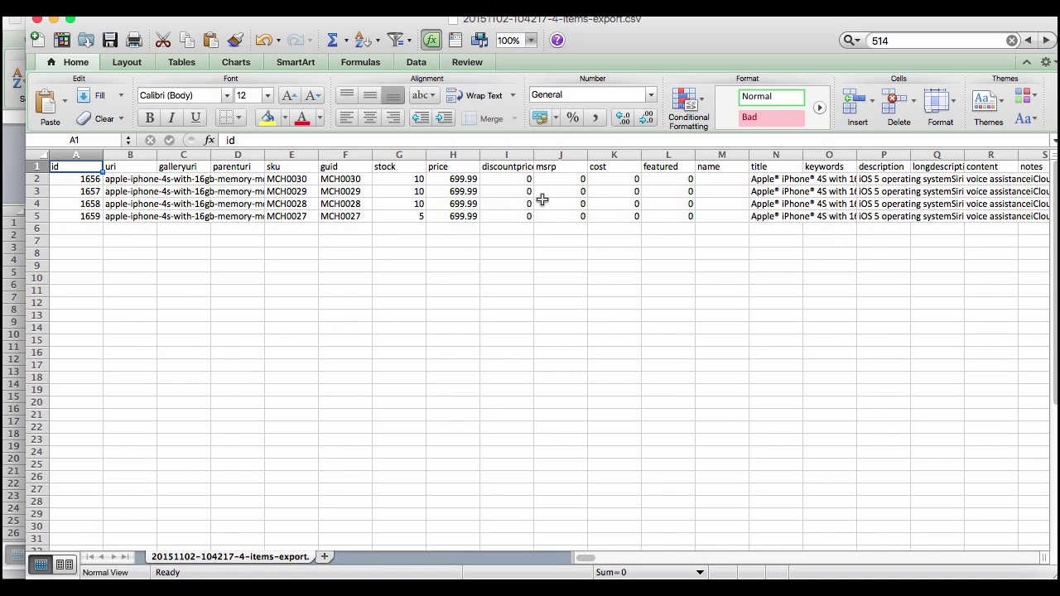
Step: Review all exported columns of the four iPhone products in the CSV spreadsheet
scroll("right", 3)
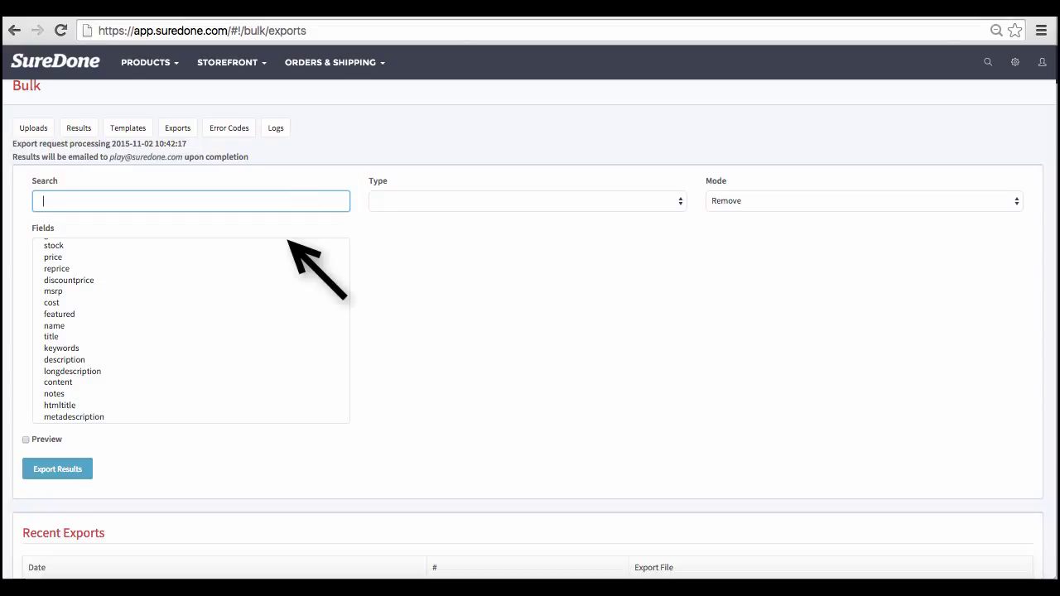
mouse_move(638, 268)
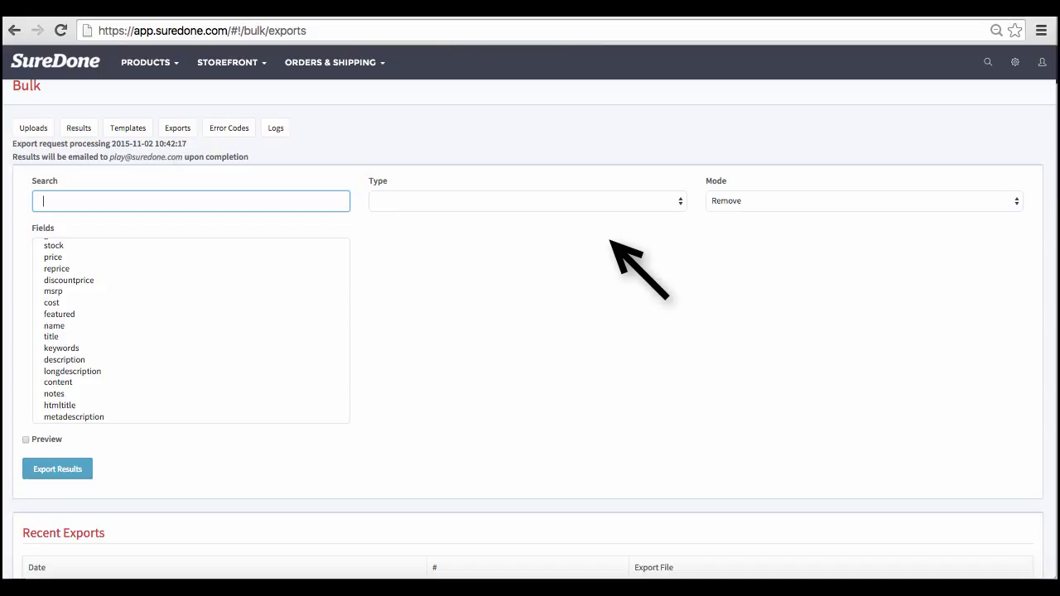
mouse_move(803, 265)
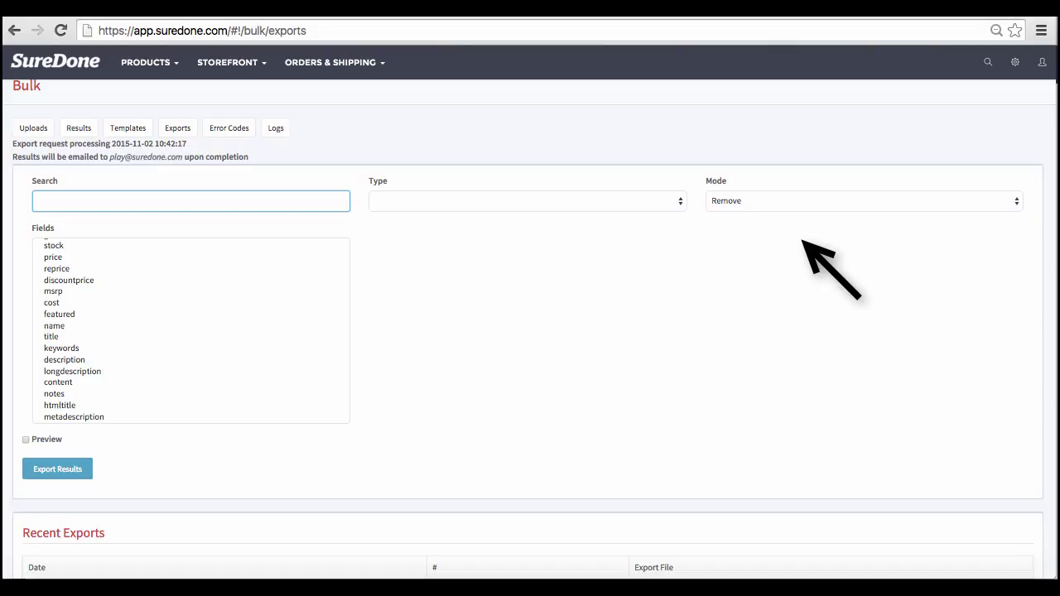
mouse_move(820, 257)
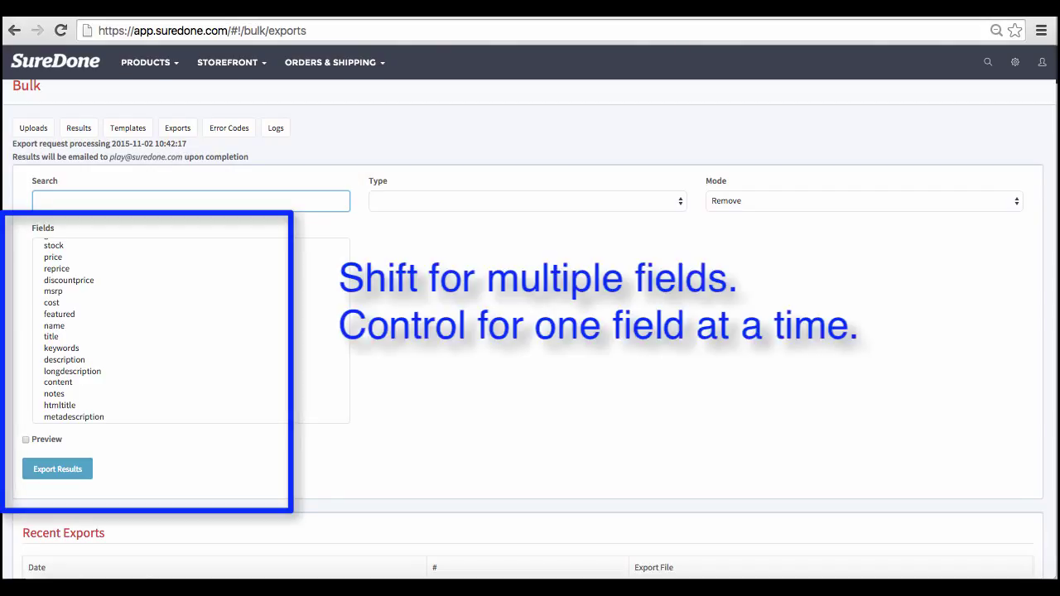
Step: Return to the bulk export form's Search field, leaving type, mode and fields unchanged
left_click(189, 200)
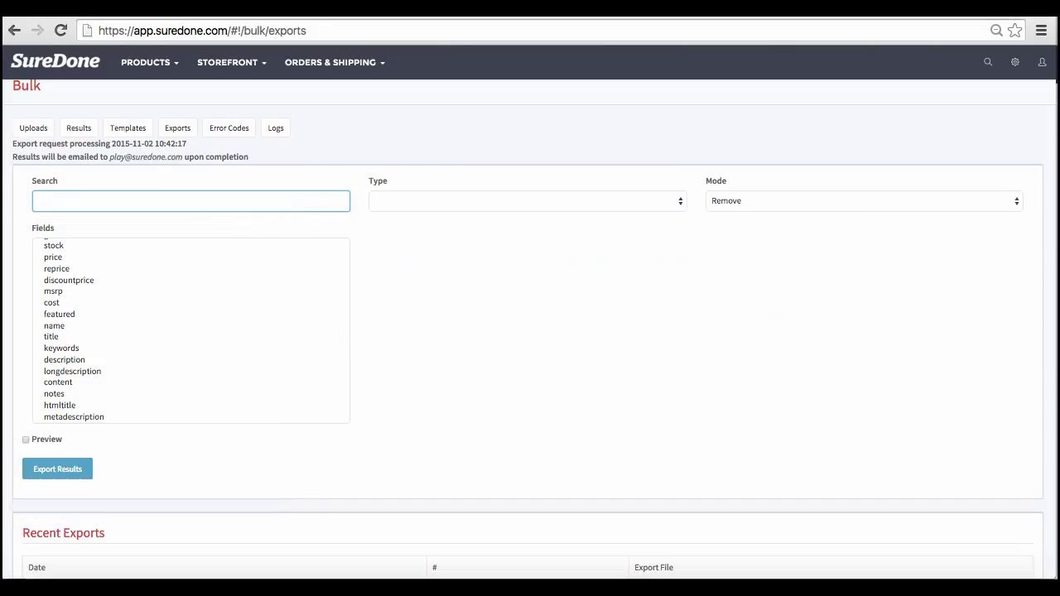
Step: Enter 'title:iphone stock:<=10' as the export search, with Type Products and Mode Include
type("title:iphone")
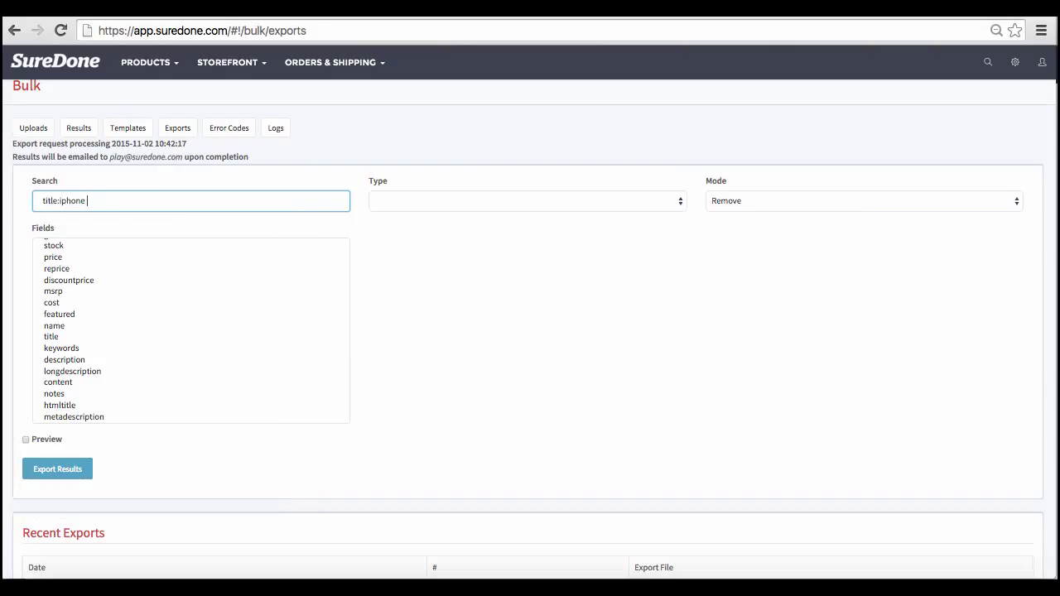
type("stock:<=10")
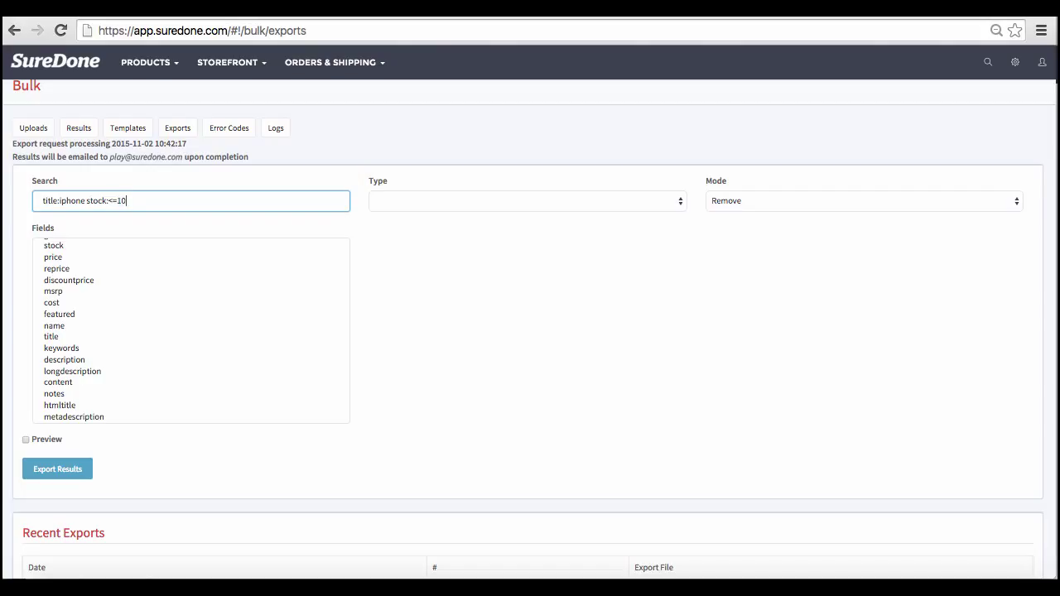
left_click(526, 201)
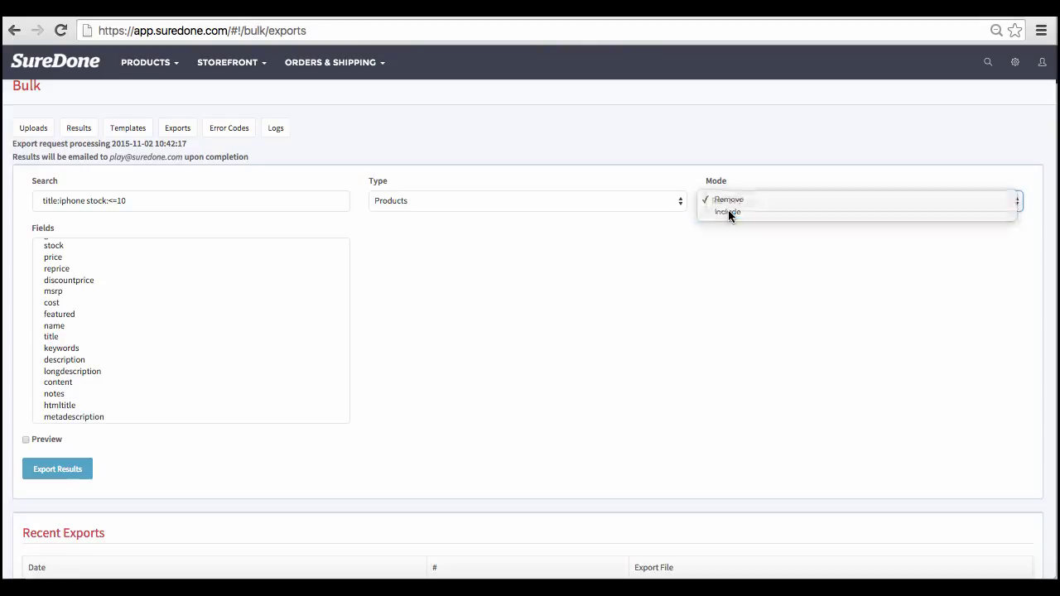
left_click(727, 212)
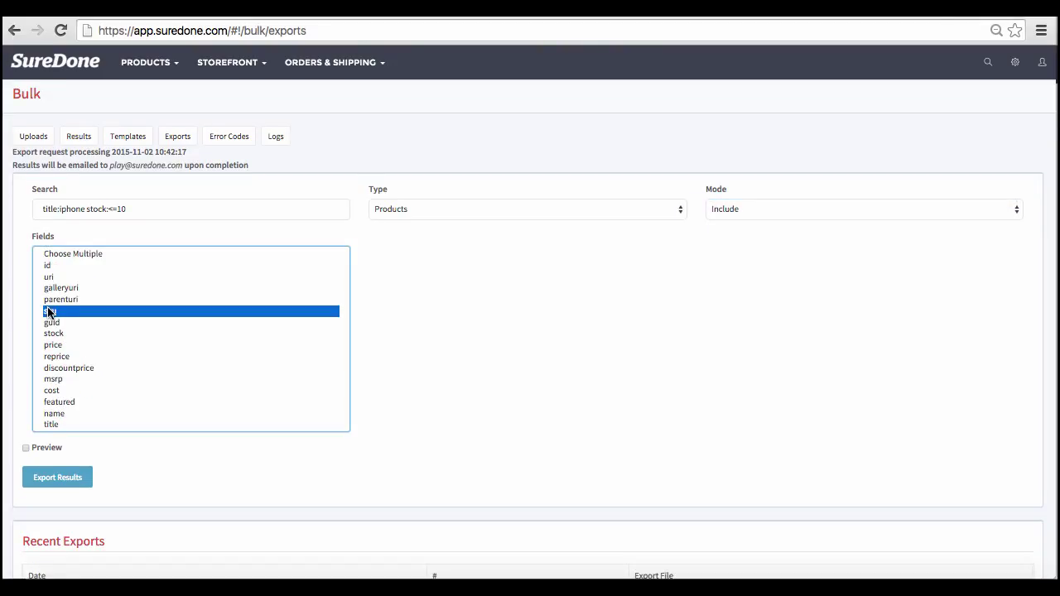
Step: Select the sku, guid, stock, price and title fields and submit the export
left_click(53, 333)
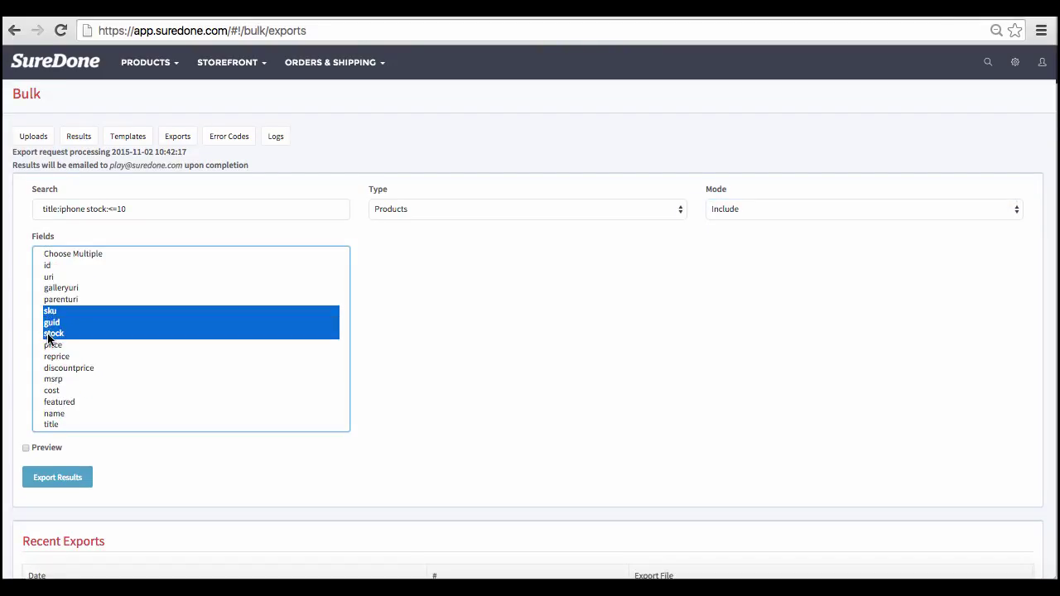
left_click(53, 344)
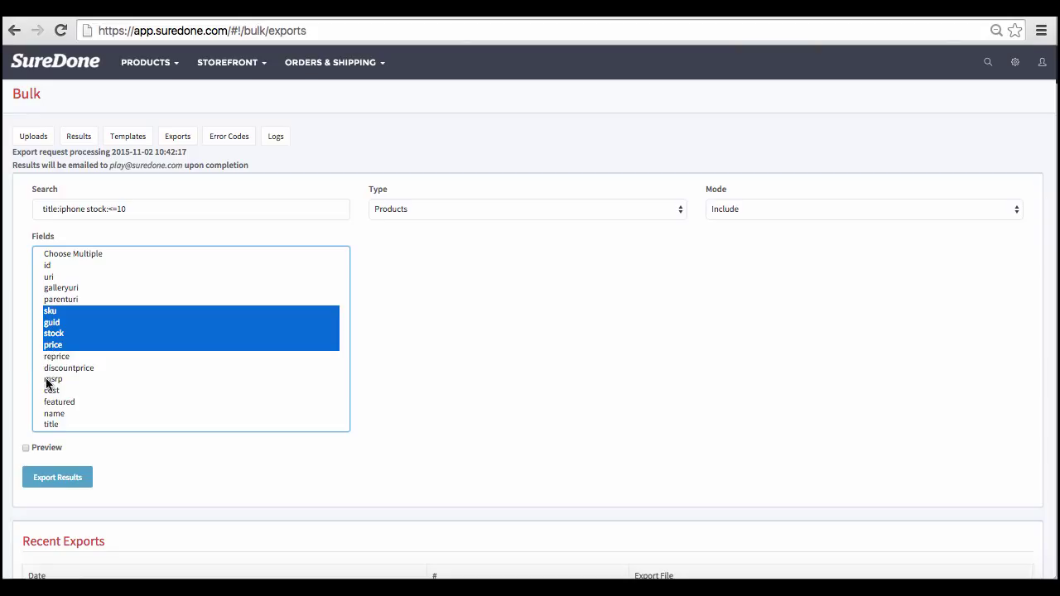
left_click(50, 424)
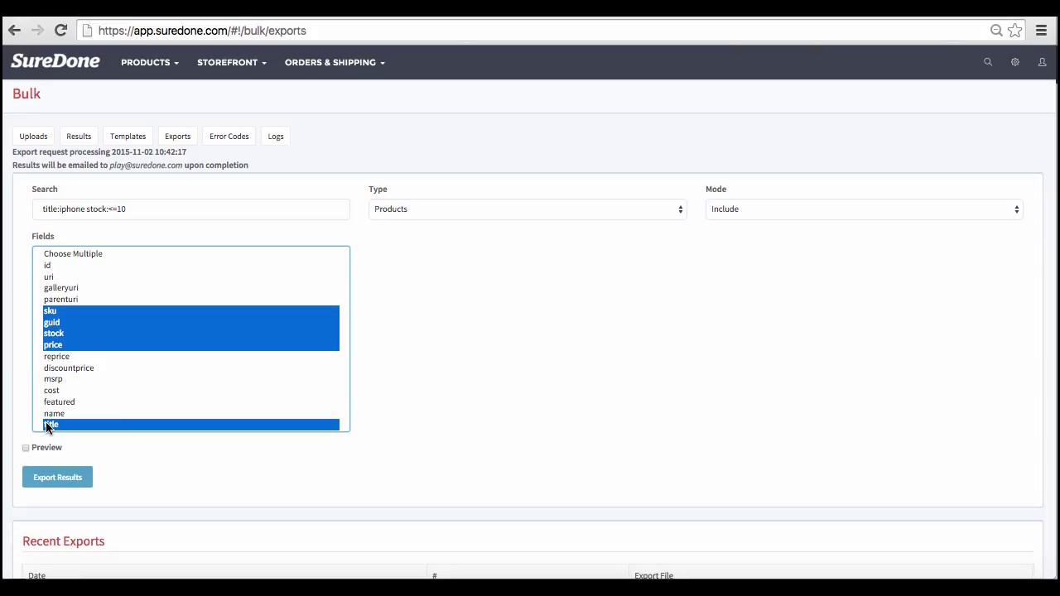
left_click(57, 477)
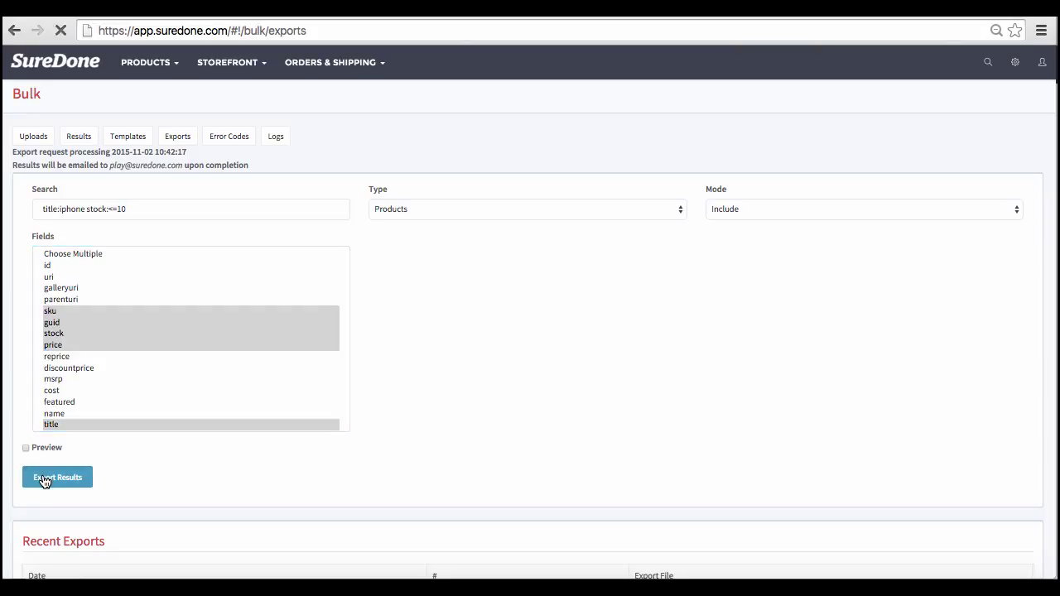
Step: Export the results and download the new 9-item CSV from Recent Exports, viewing its sku, guid, stock, price and title columns
left_click(57, 477)
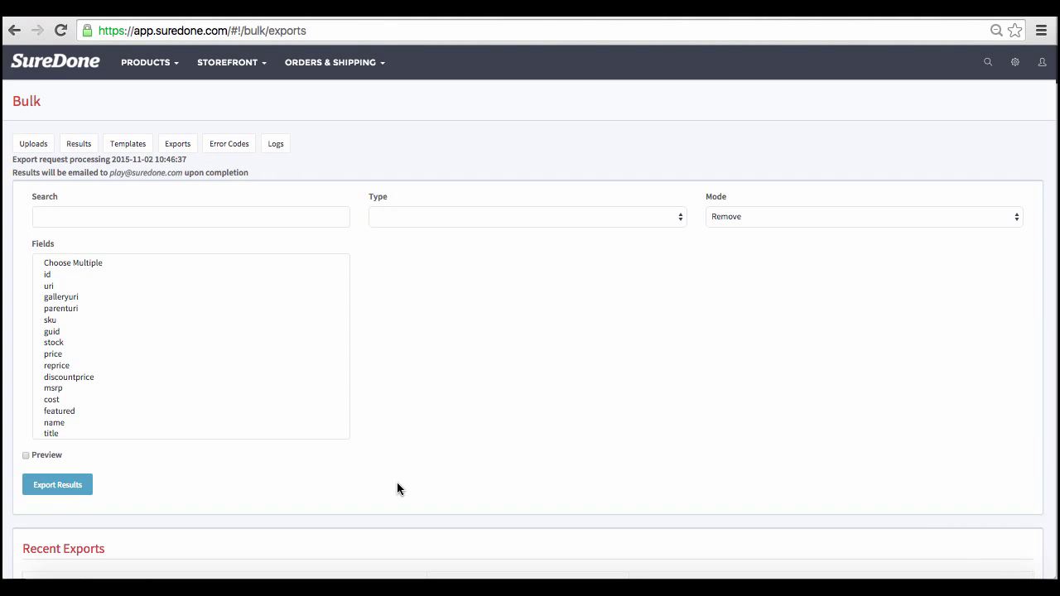
scroll("down", 3)
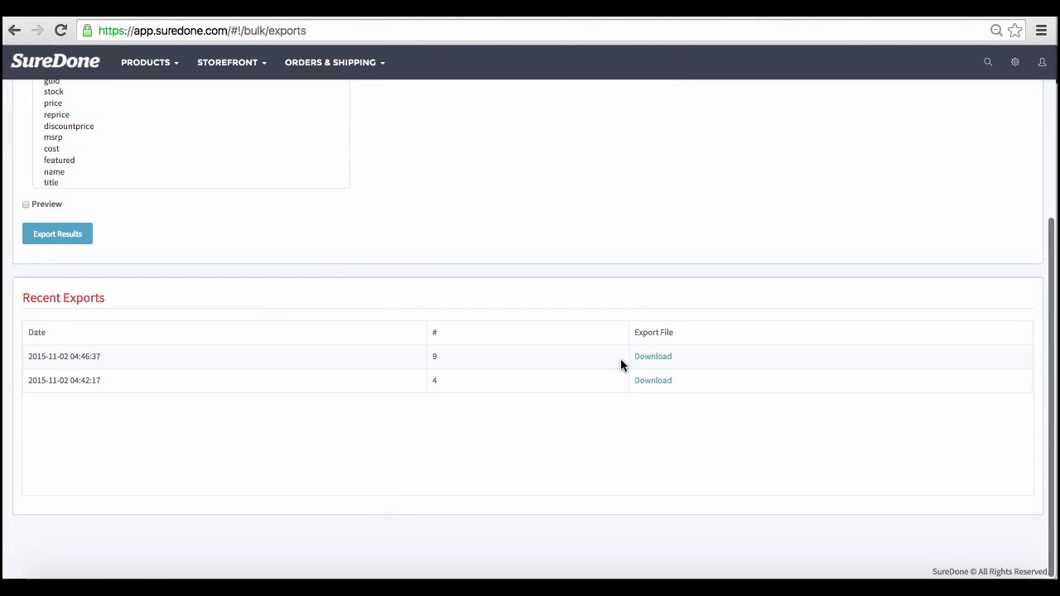
left_click(653, 357)
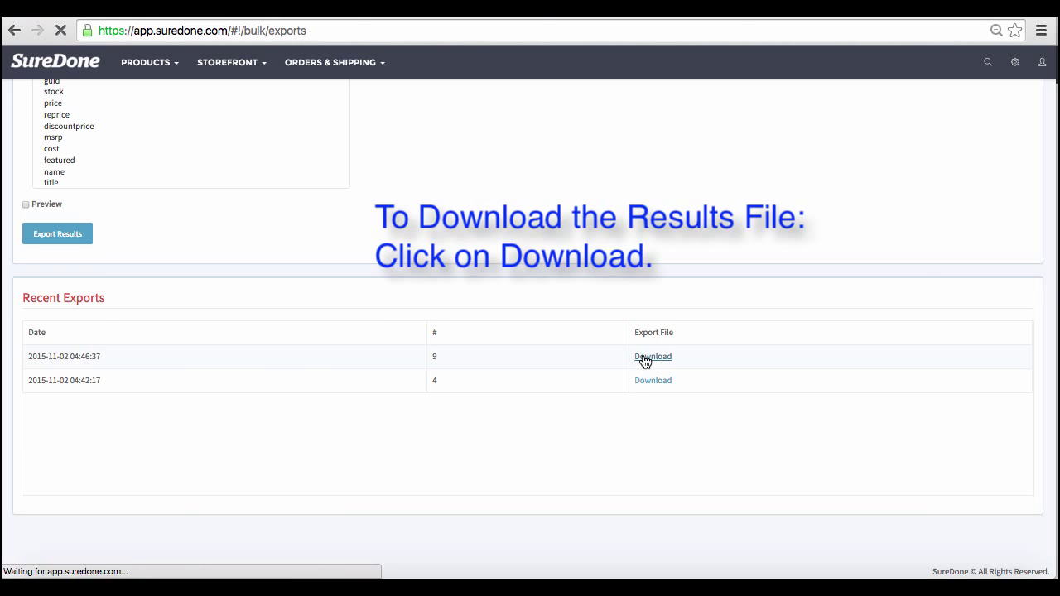
left_click(653, 356)
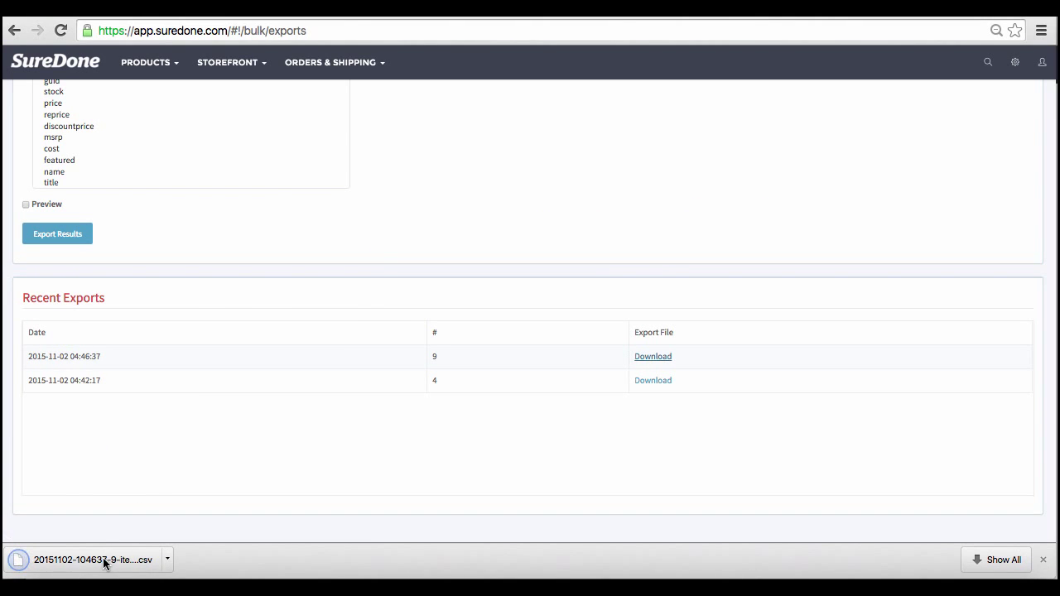
left_click(93, 560)
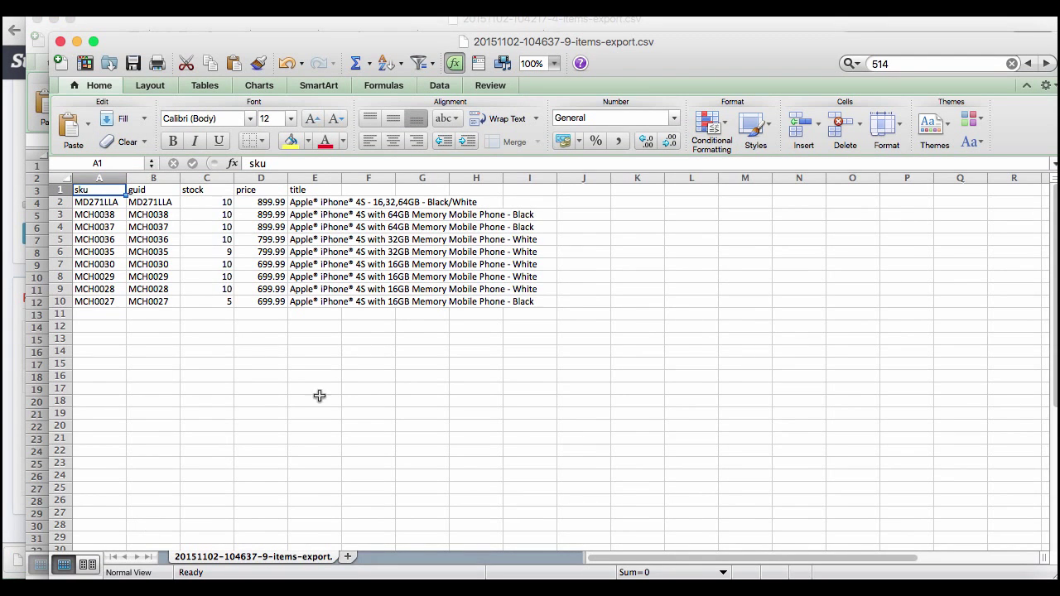
mouse_move(346, 206)
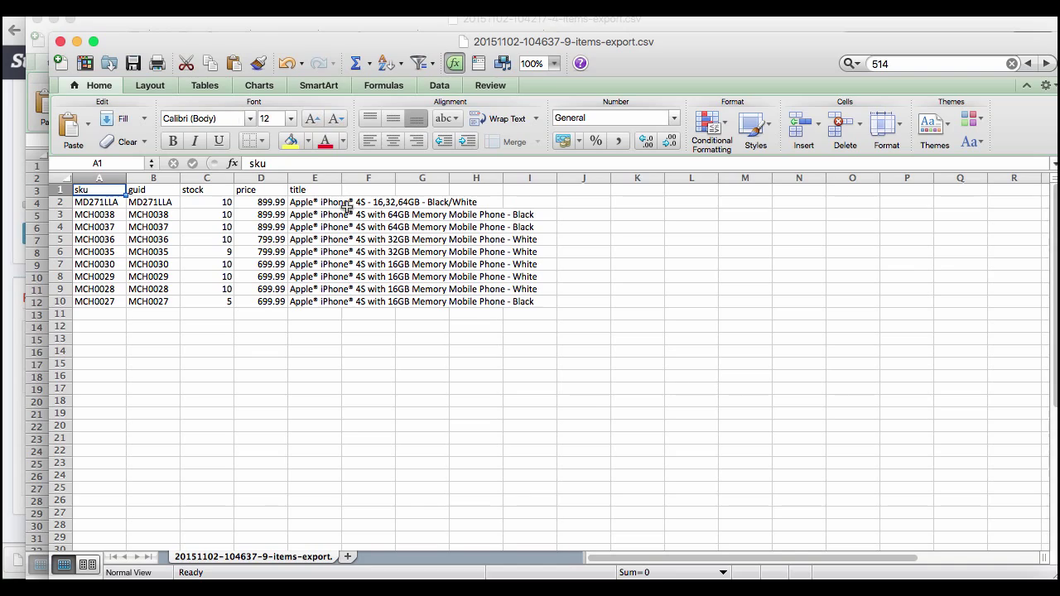